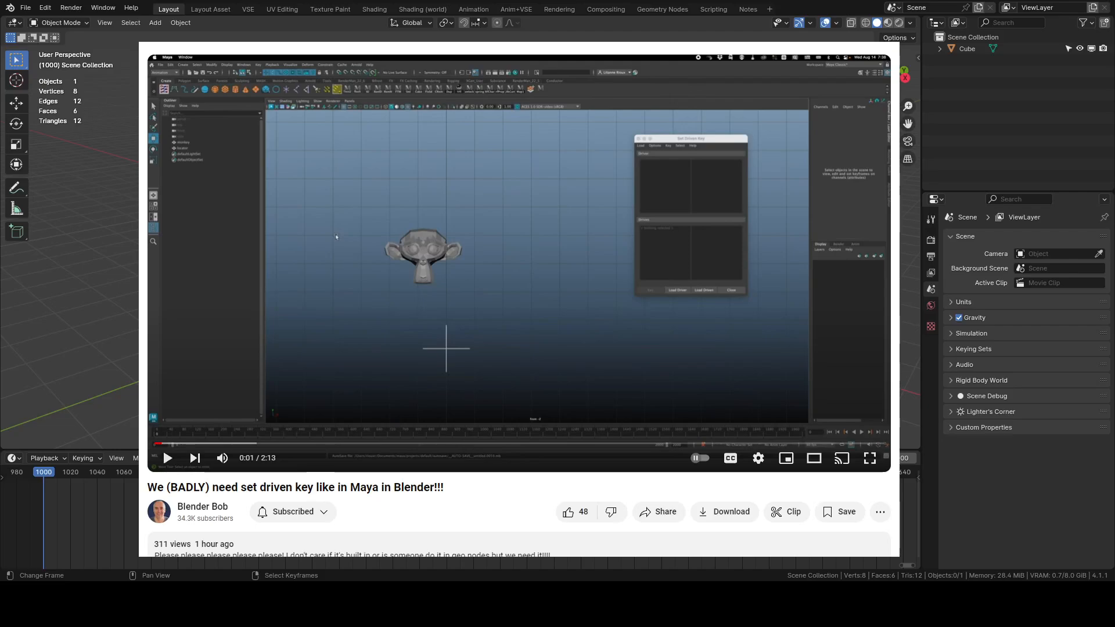
Scroll down to the comments and highlight the reply explaining how action constraints differ
scroll("down", 3)
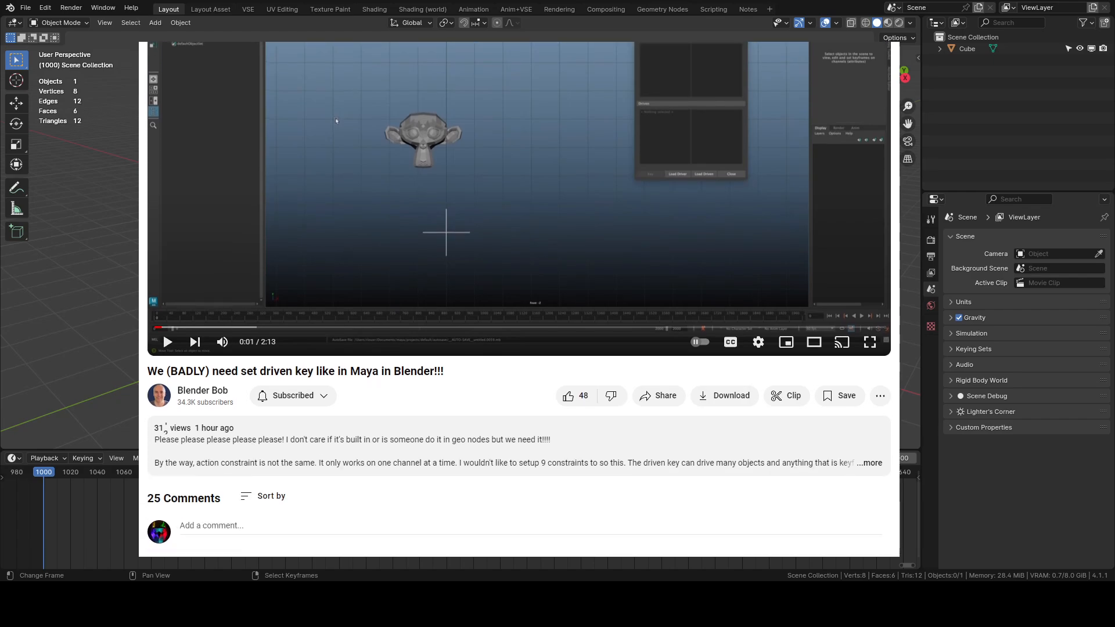
scroll("down", 3)
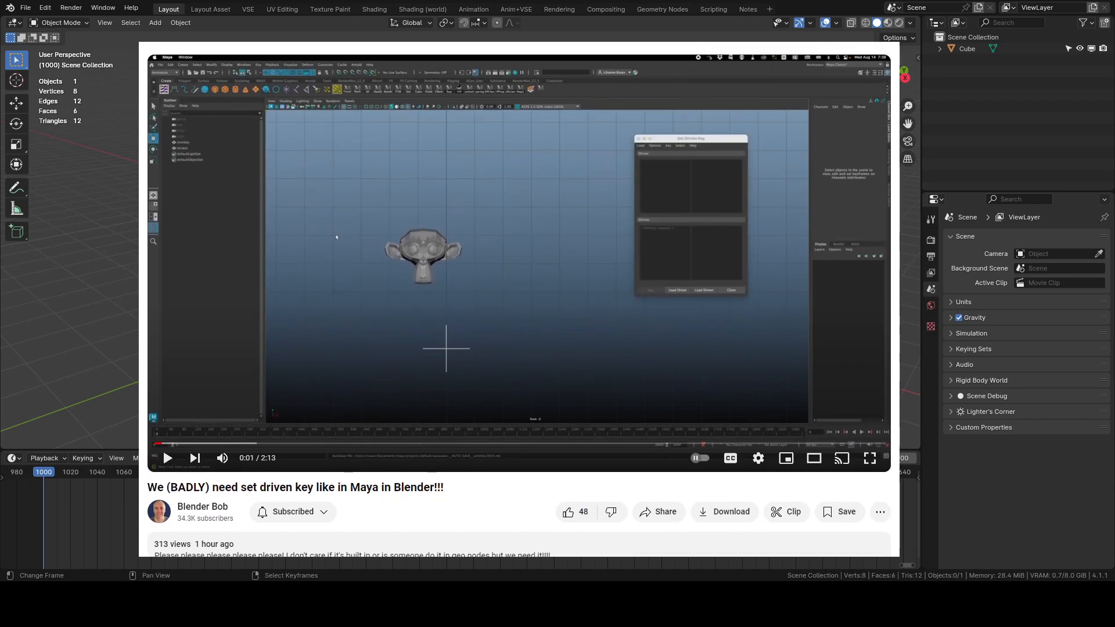
scroll("down", 3)
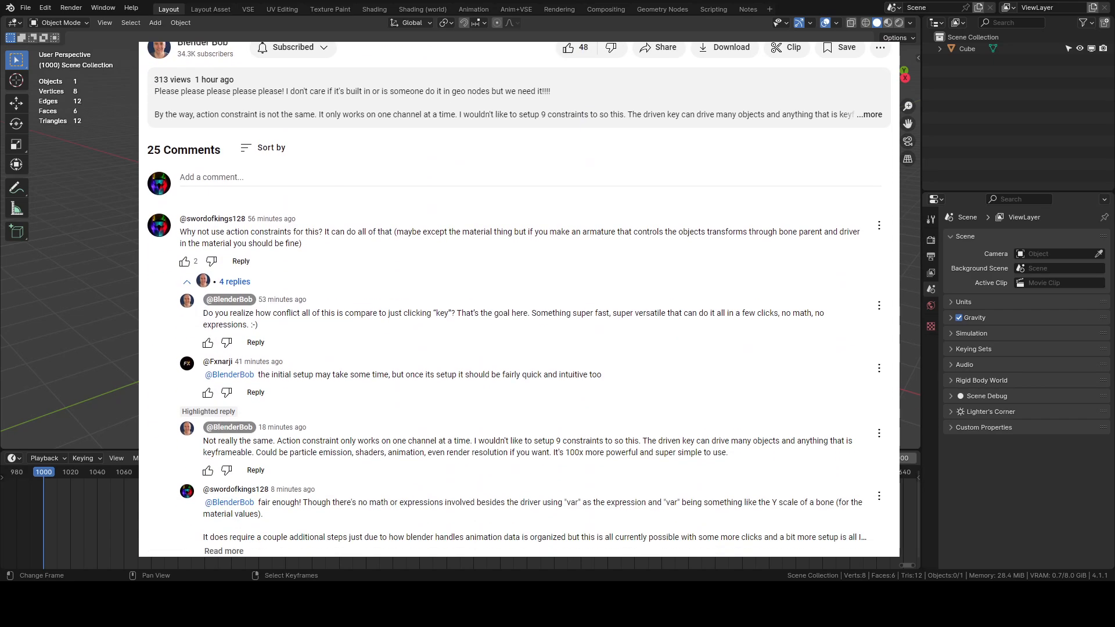
scroll("down", 3)
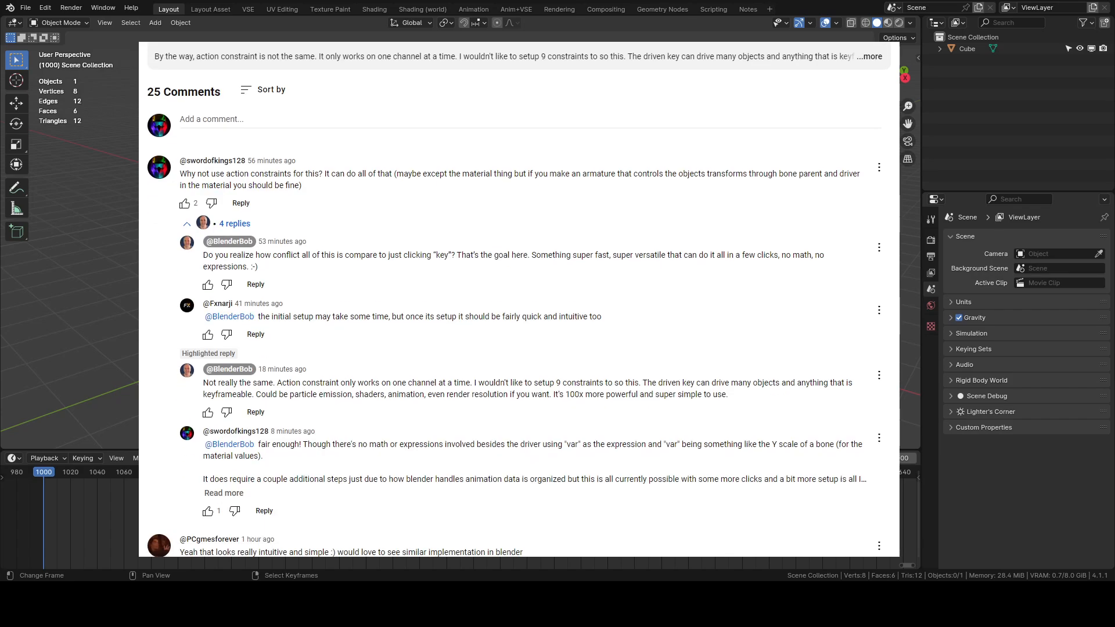
left_click_drag(218, 383, 401, 383)
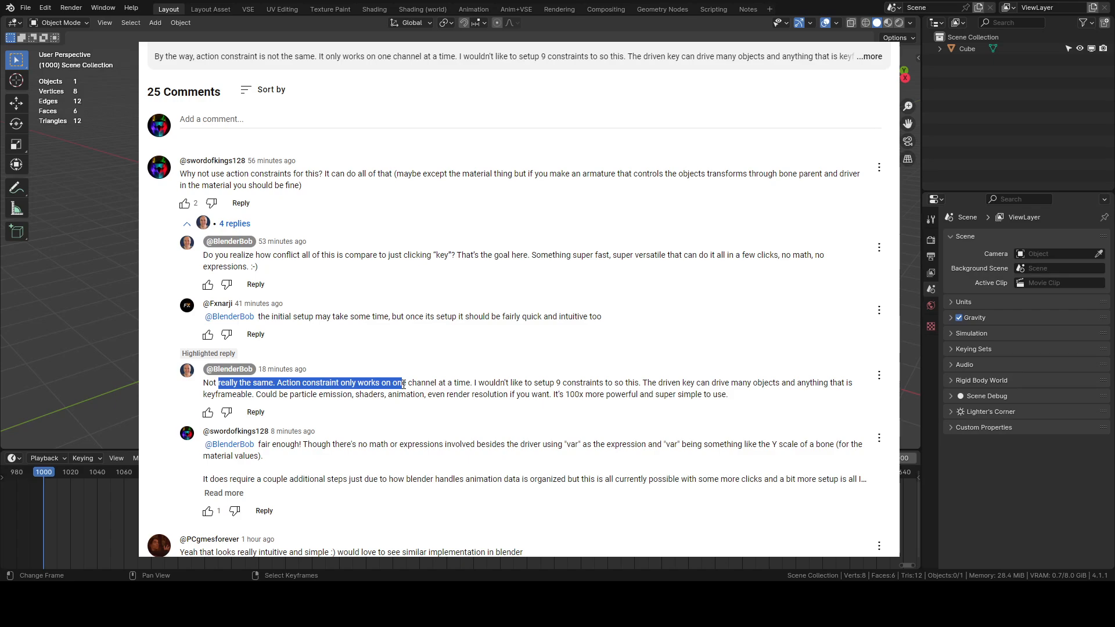
mouse_move(503, 382)
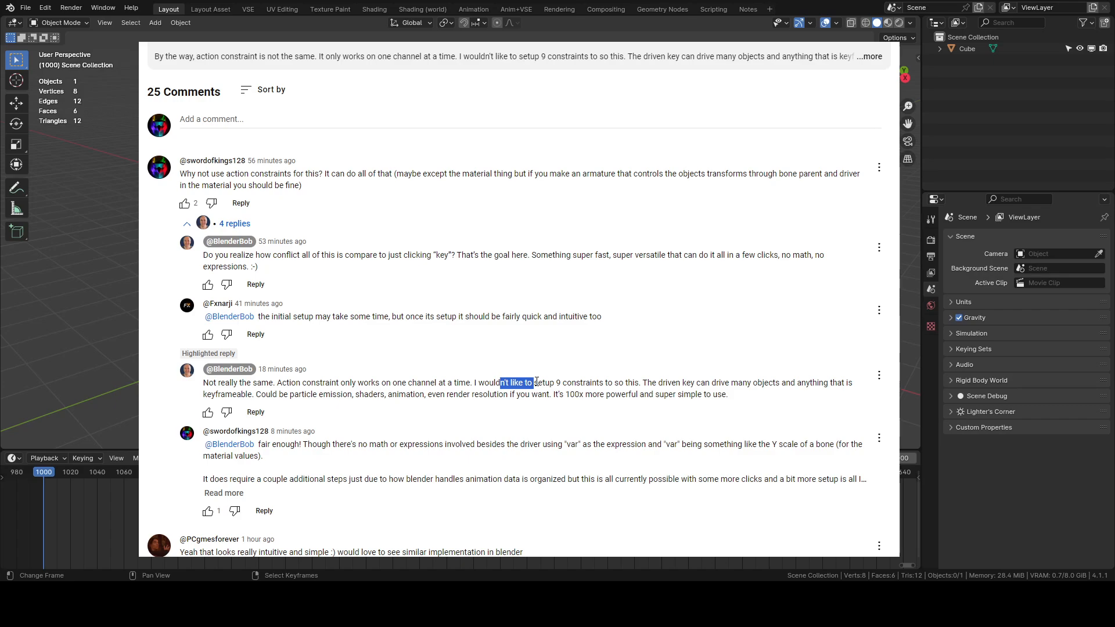
mouse_move(849, 386)
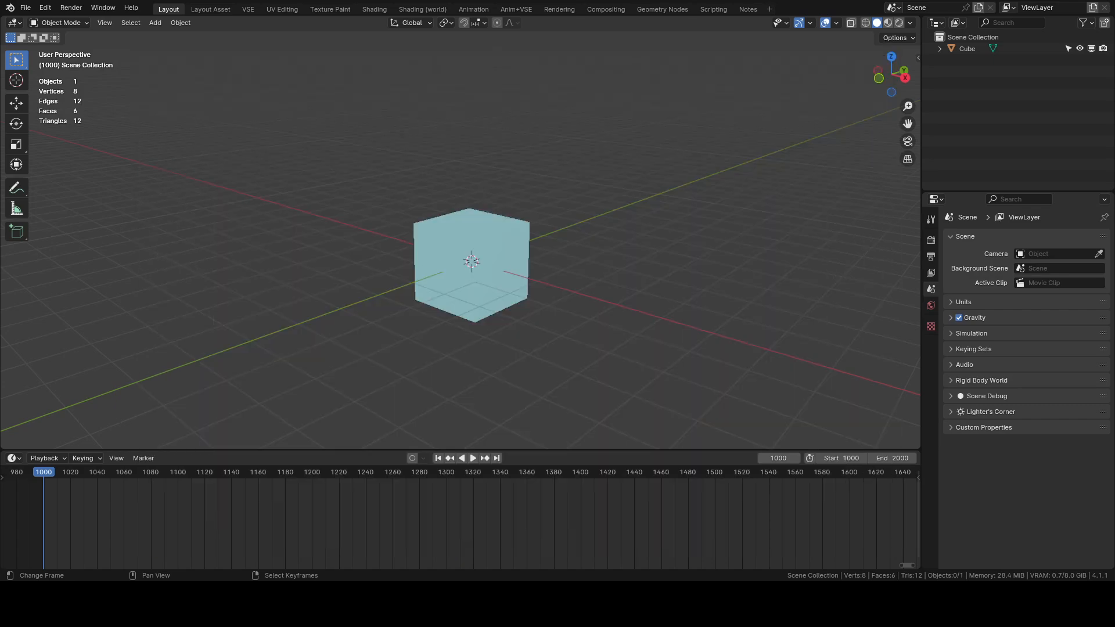
mouse_move(539, 310)
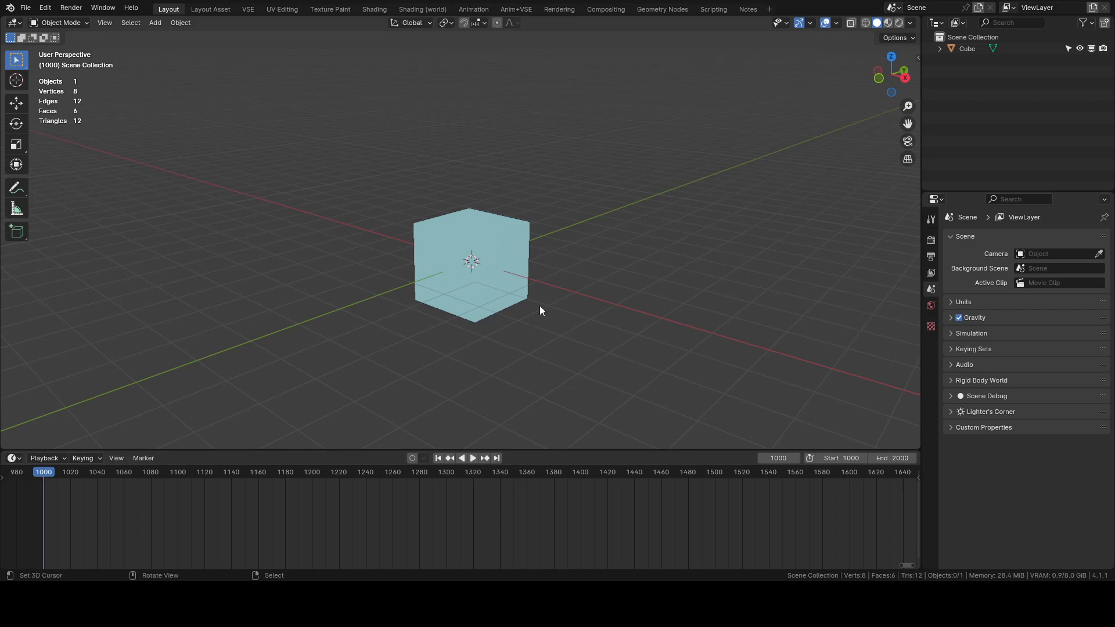
Key the cube's LocRotScale at frames 1000, 1020, 1040 and 1060, transforming it between keys
left_click(469, 263)
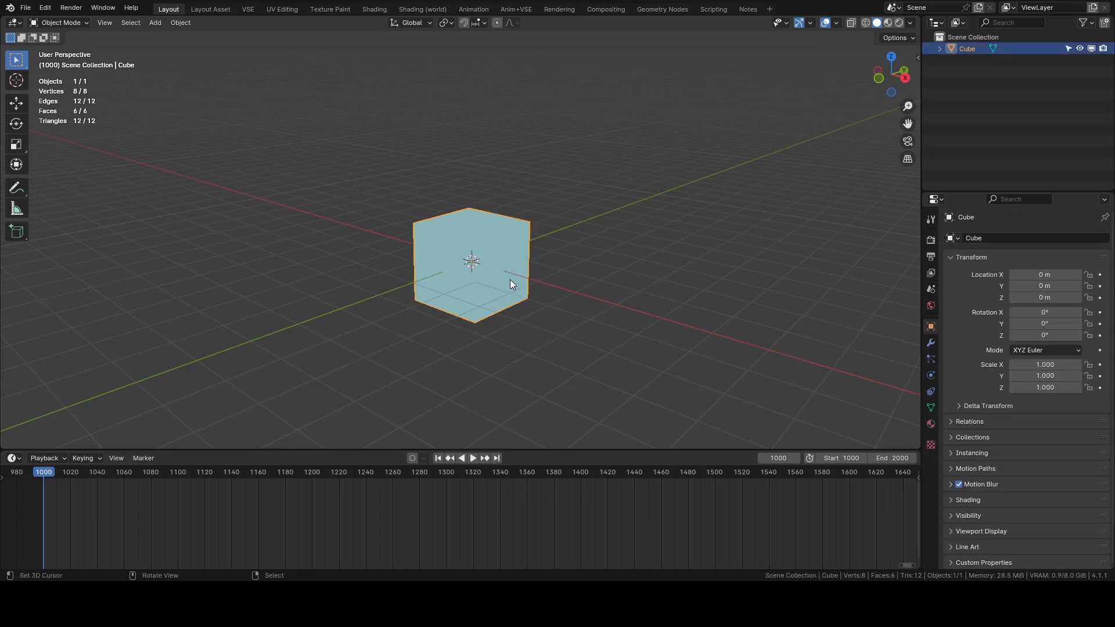
key("KP_1")
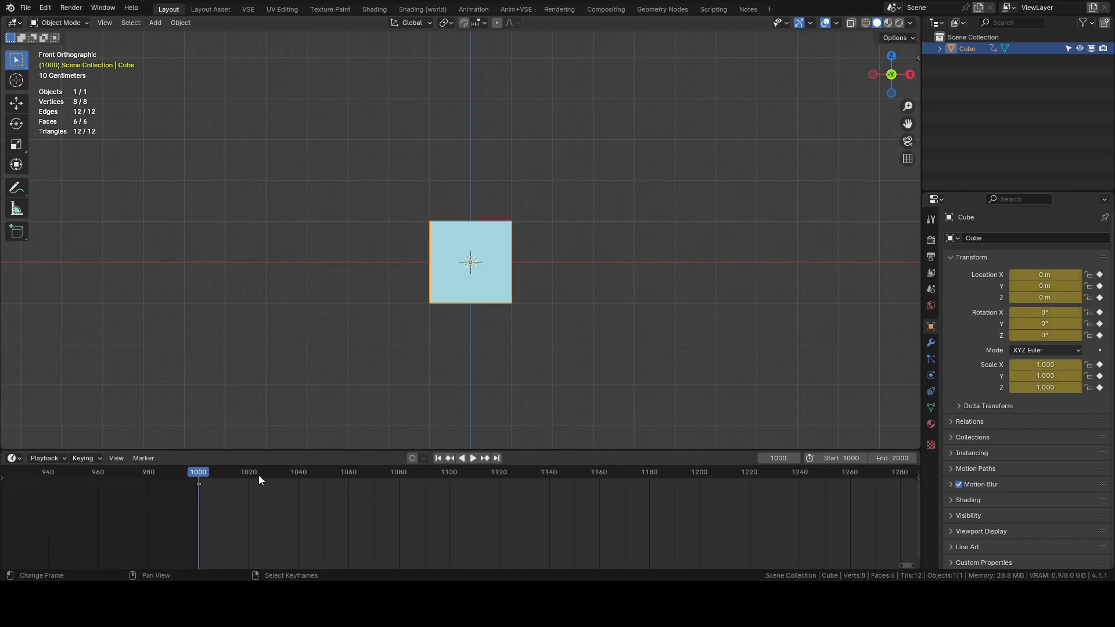
left_click_drag(470, 262, 540, 194)
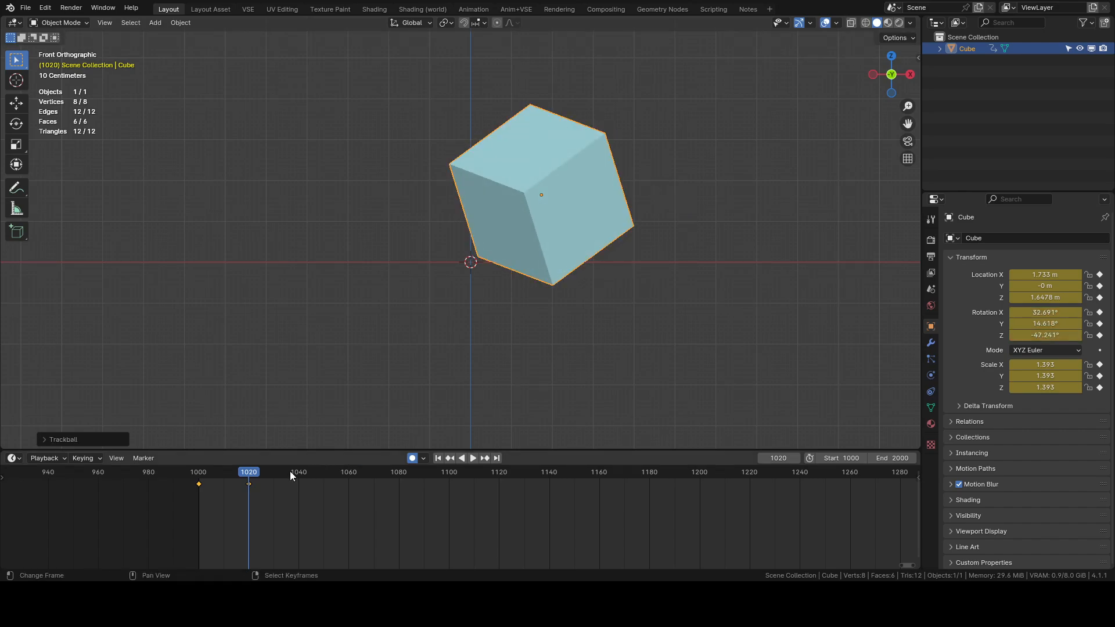
left_click(298, 472)
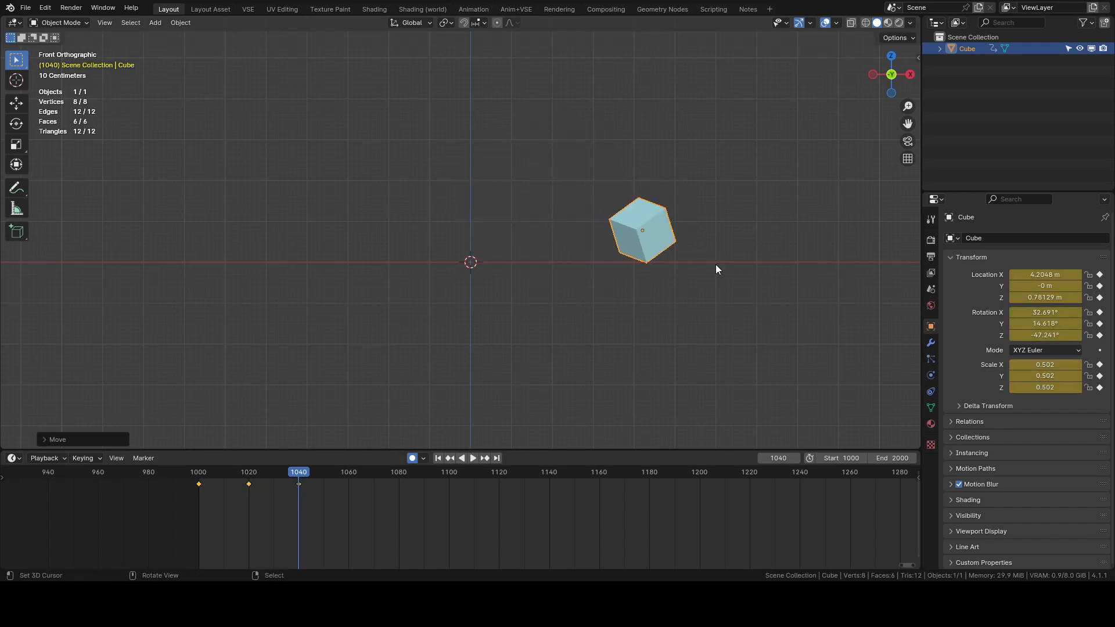
left_click(350, 471)
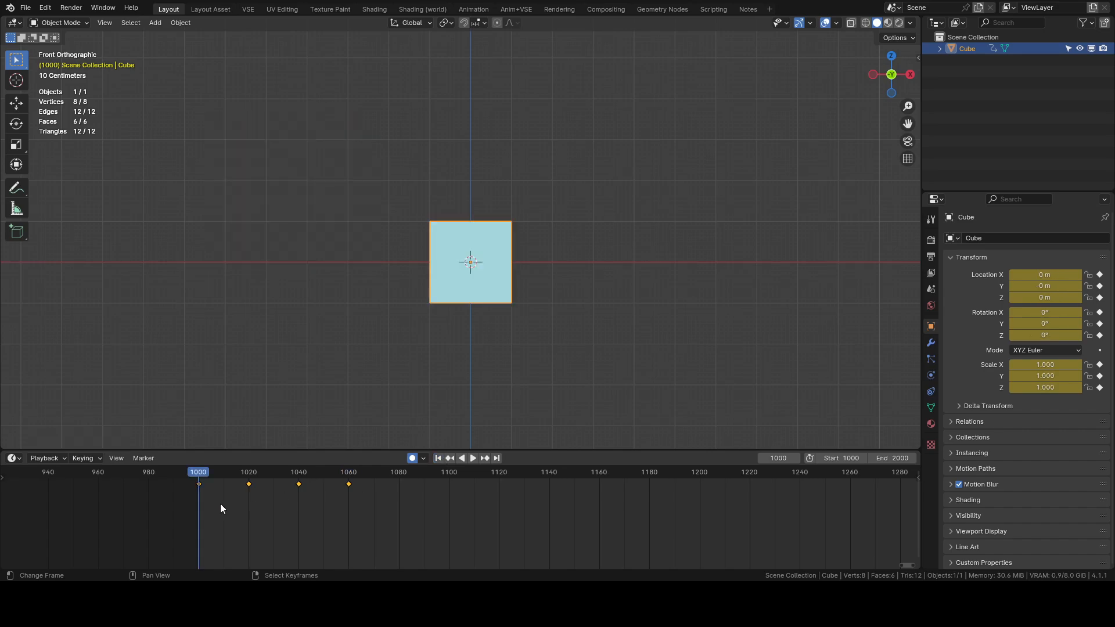
left_click(473, 457)
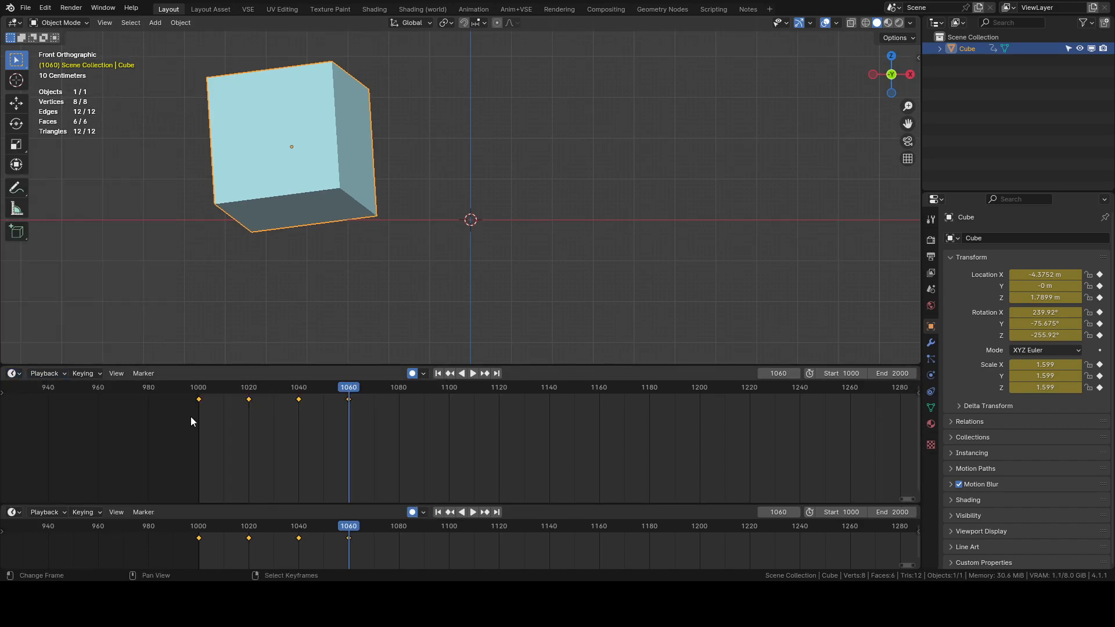
Show CubeAction in the Action Editor, return to frame 1000, and add an Empty below the cube
left_click(12, 373)
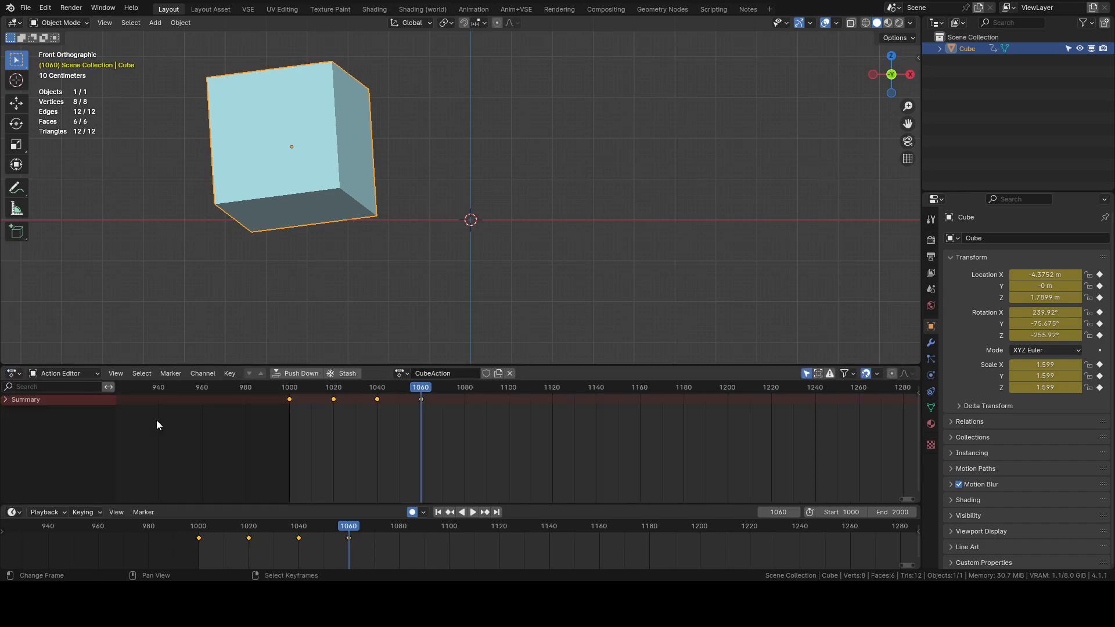
left_click(433, 373)
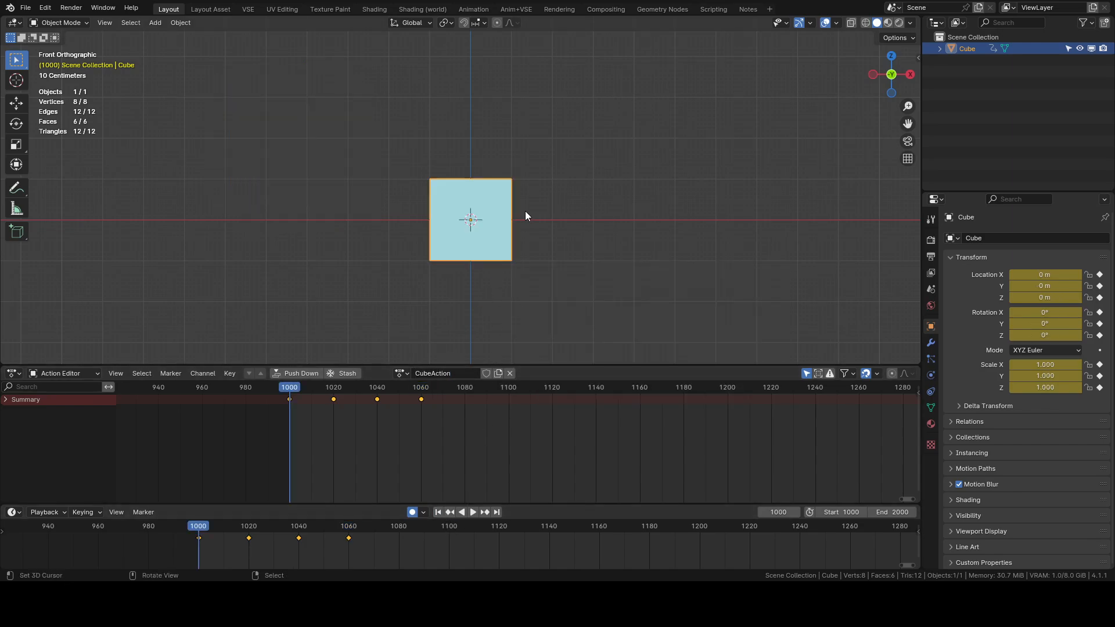
type("add")
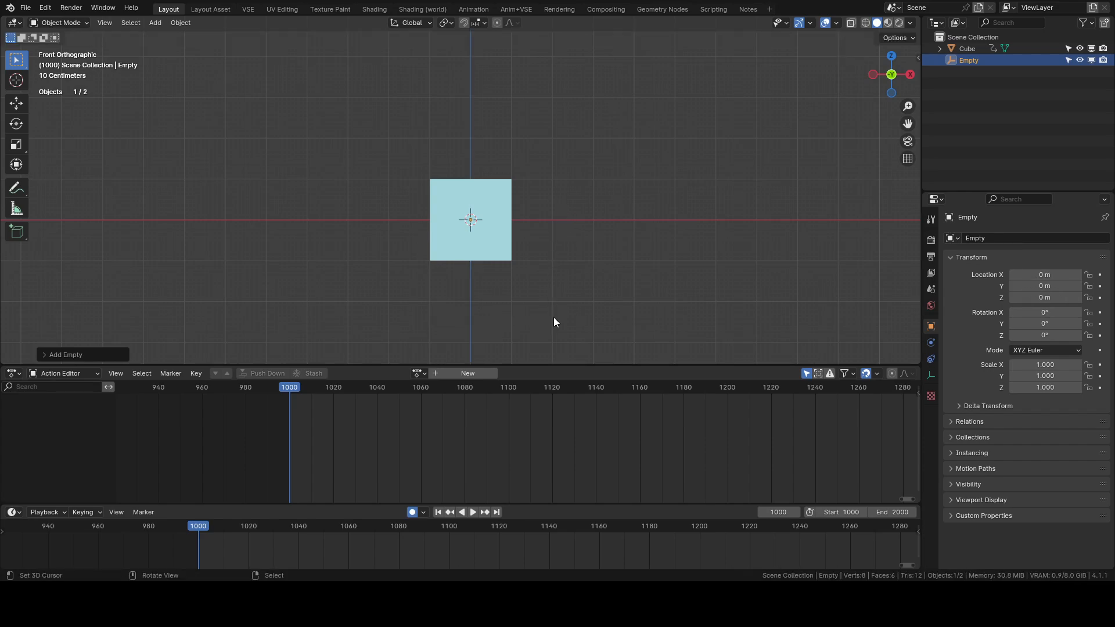
left_click_drag(470, 219, 470, 330)
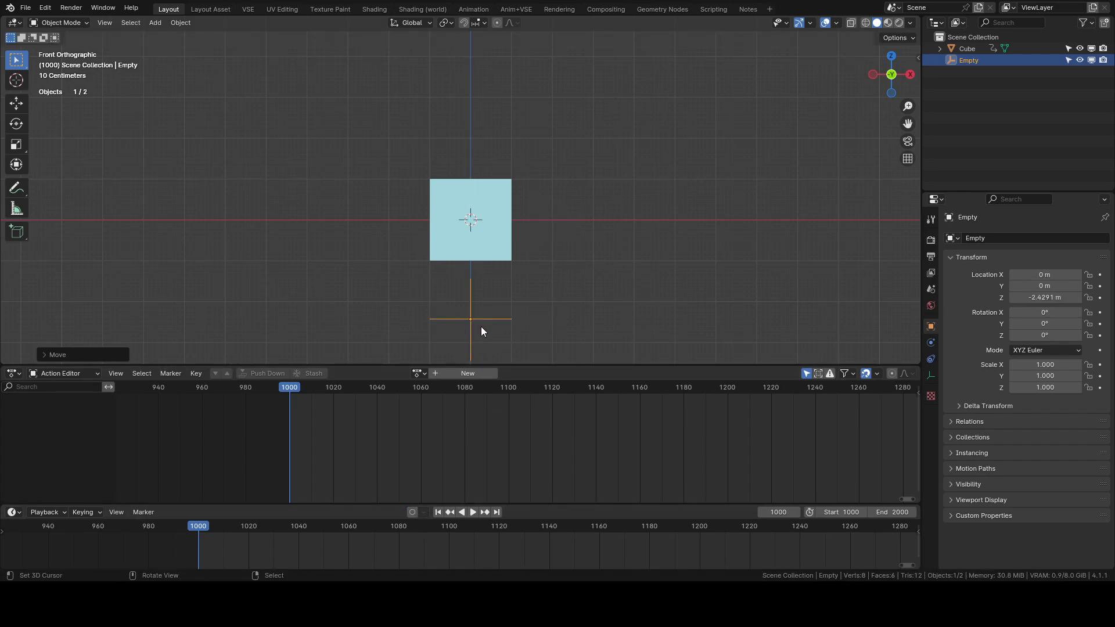
mouse_move(562, 263)
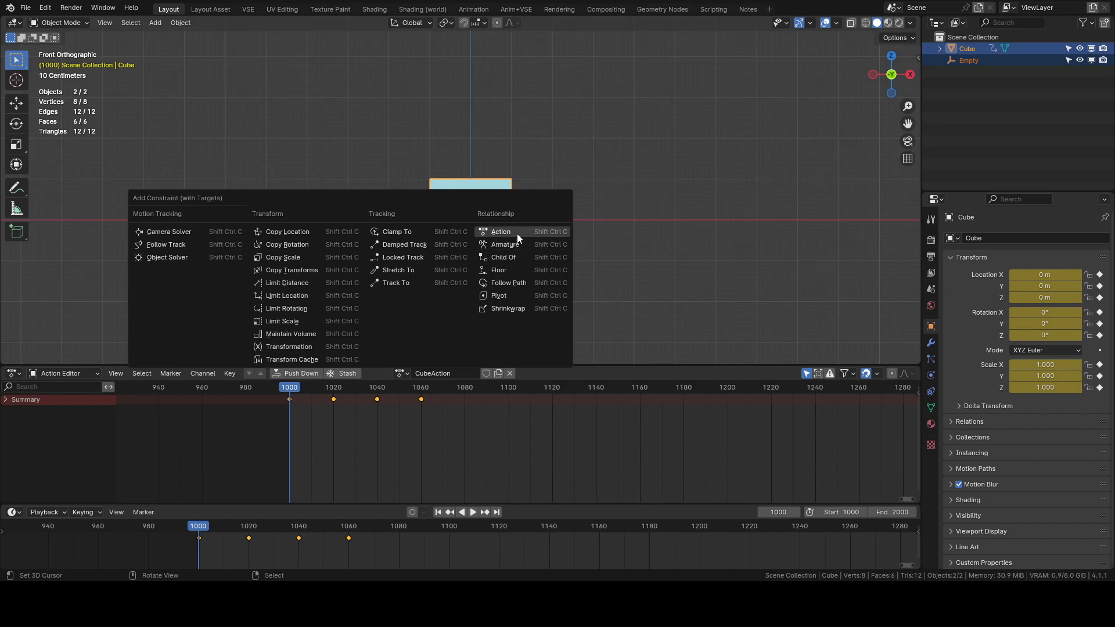
Give the cube an Action constraint on the Empty using CubeAction, frames 1000–1060, X Location
left_click(499, 231)
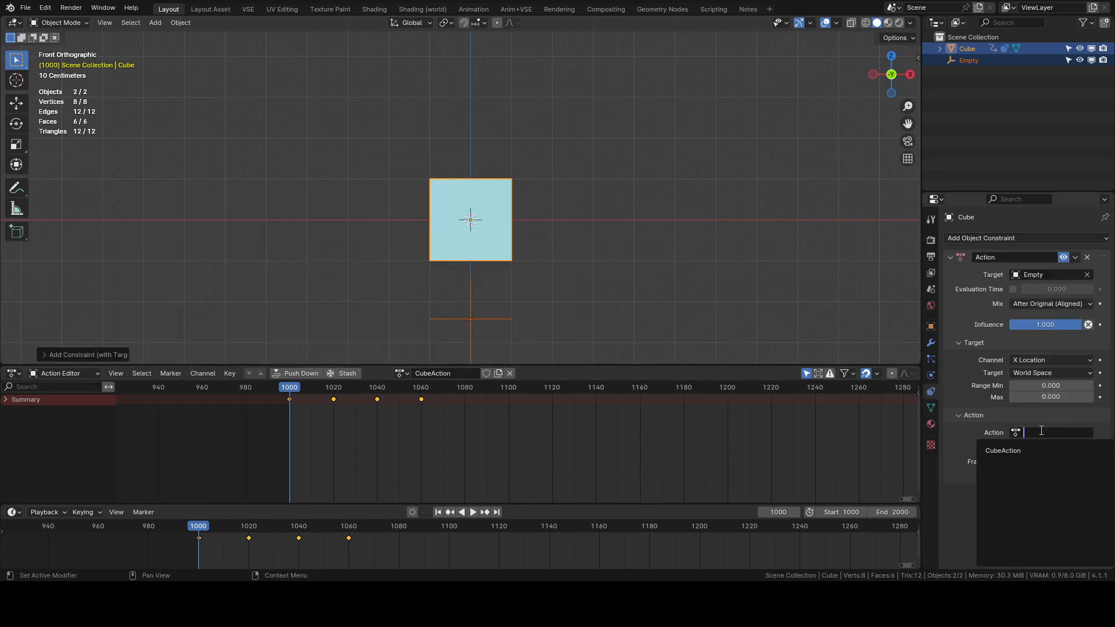
left_click(1001, 449)
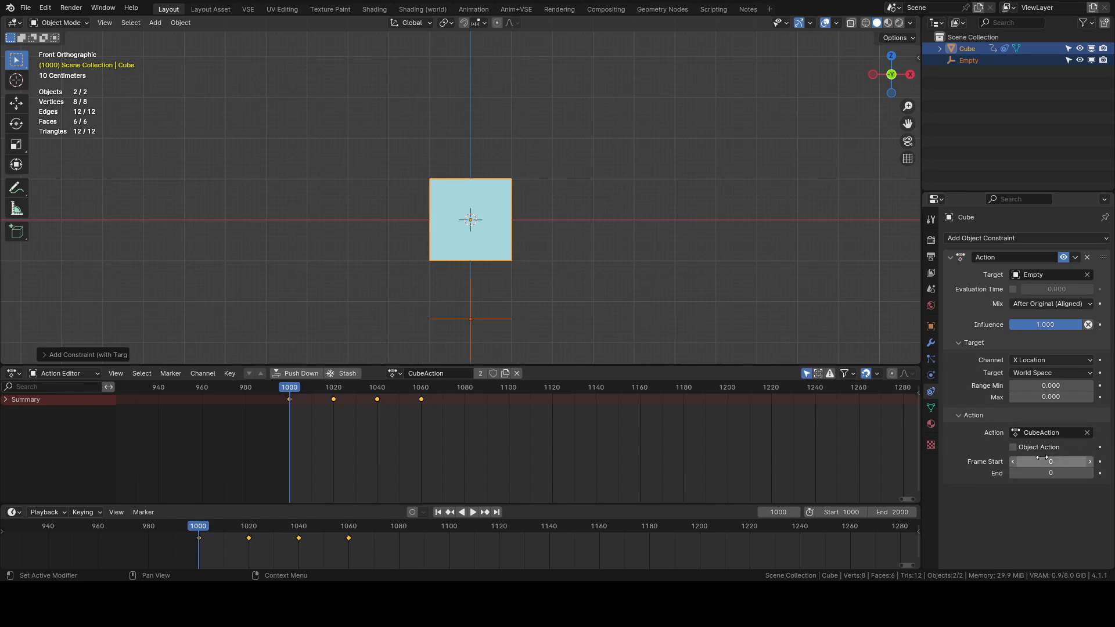
left_click(1050, 461)
type("1000")
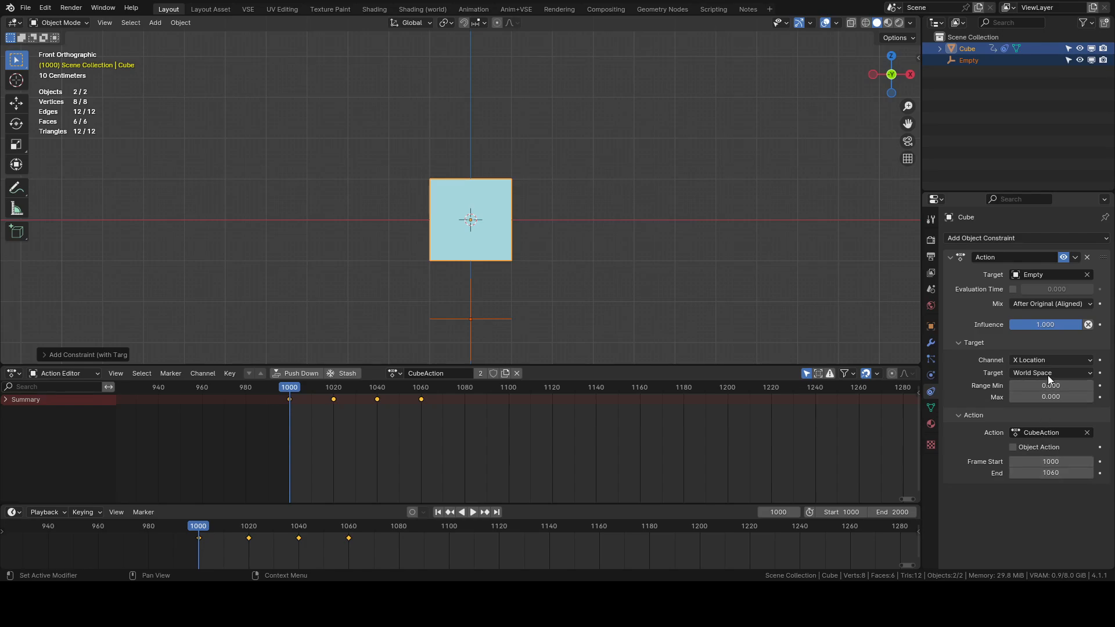
mouse_move(988, 365)
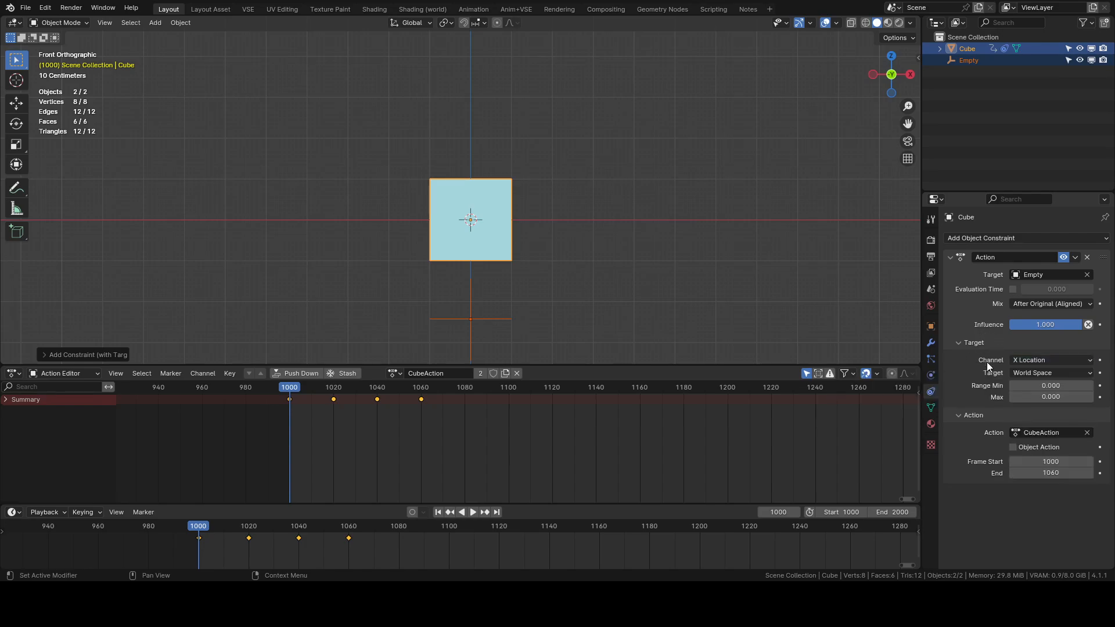
left_click(1051, 360)
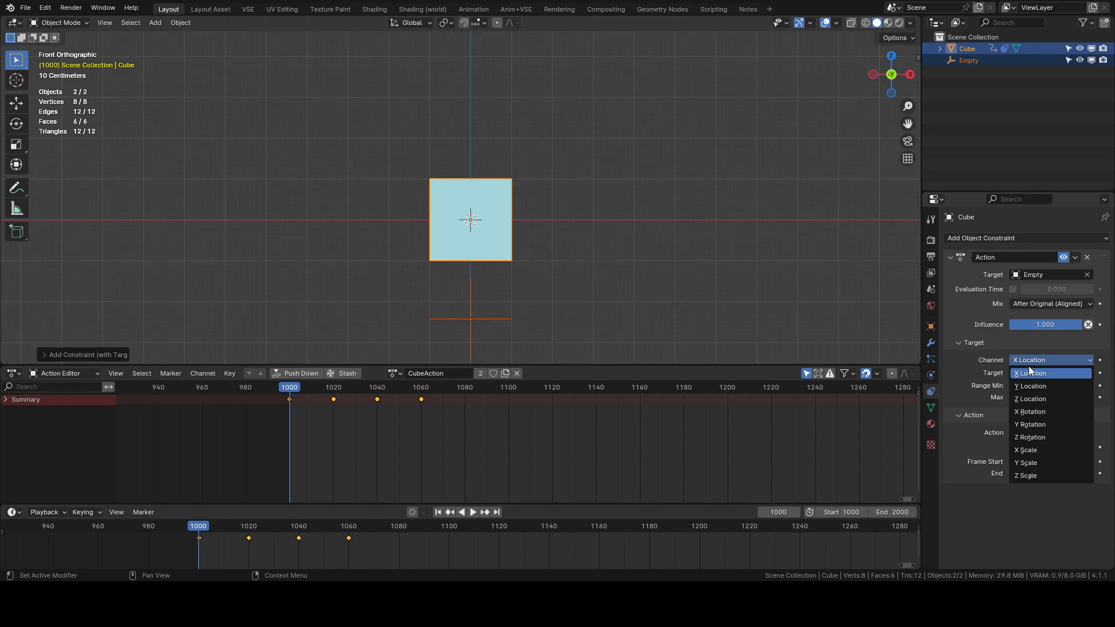
left_click(1029, 373)
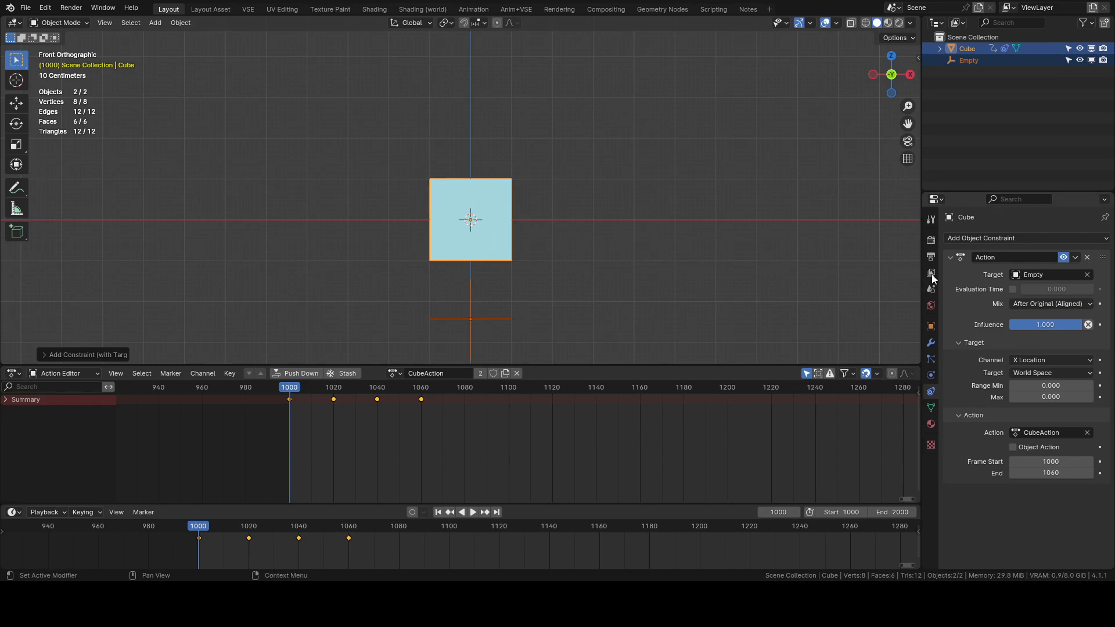
mouse_move(760, 346)
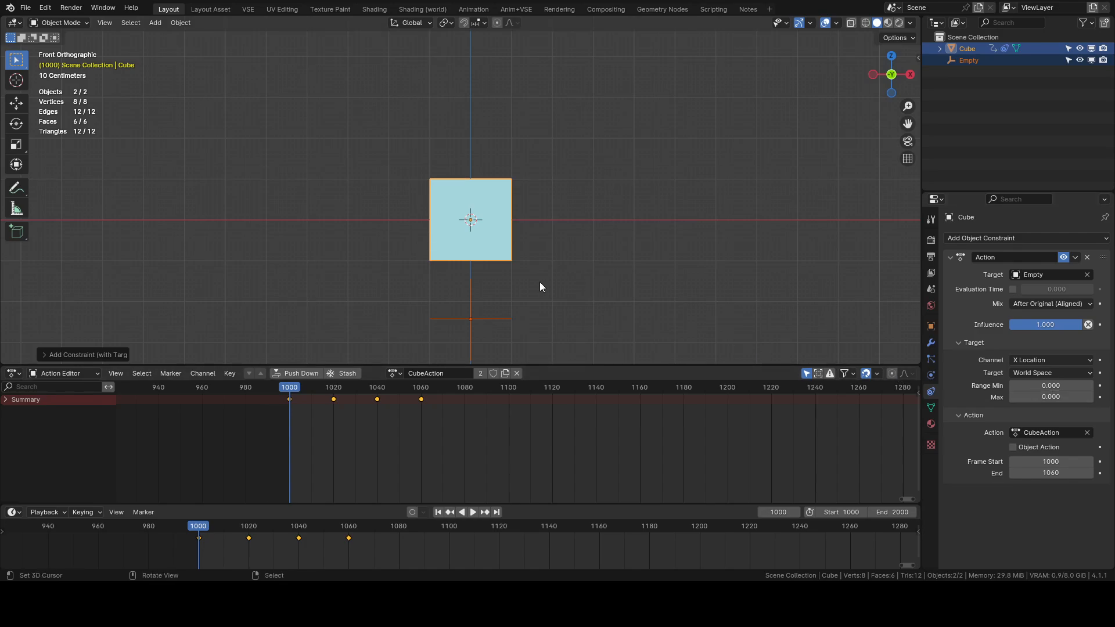
left_click(1050, 397)
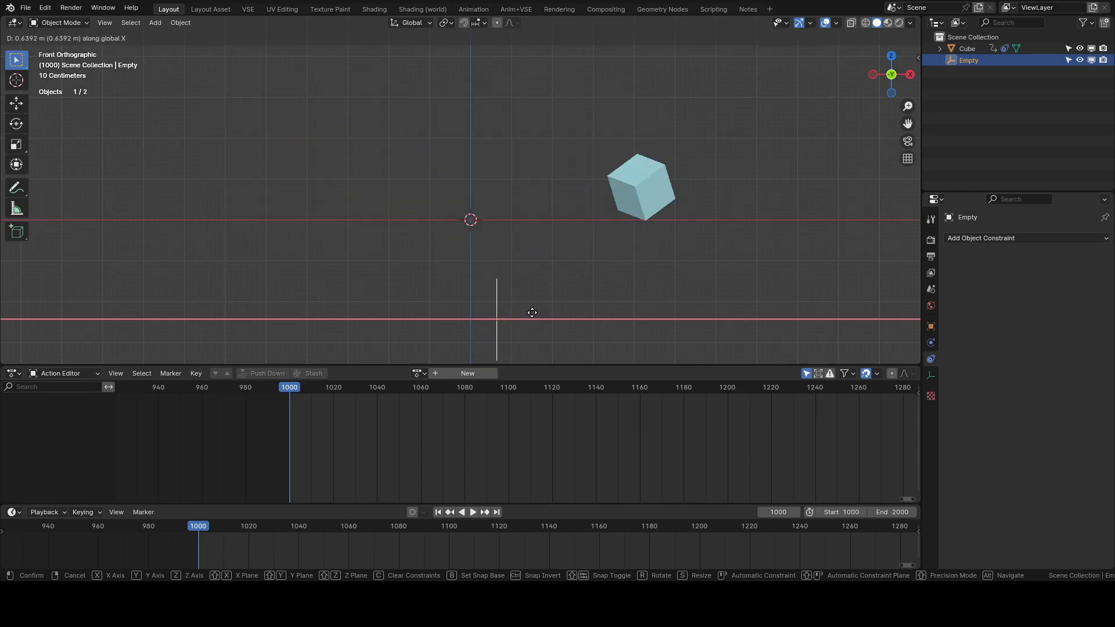
mouse_move(530, 307)
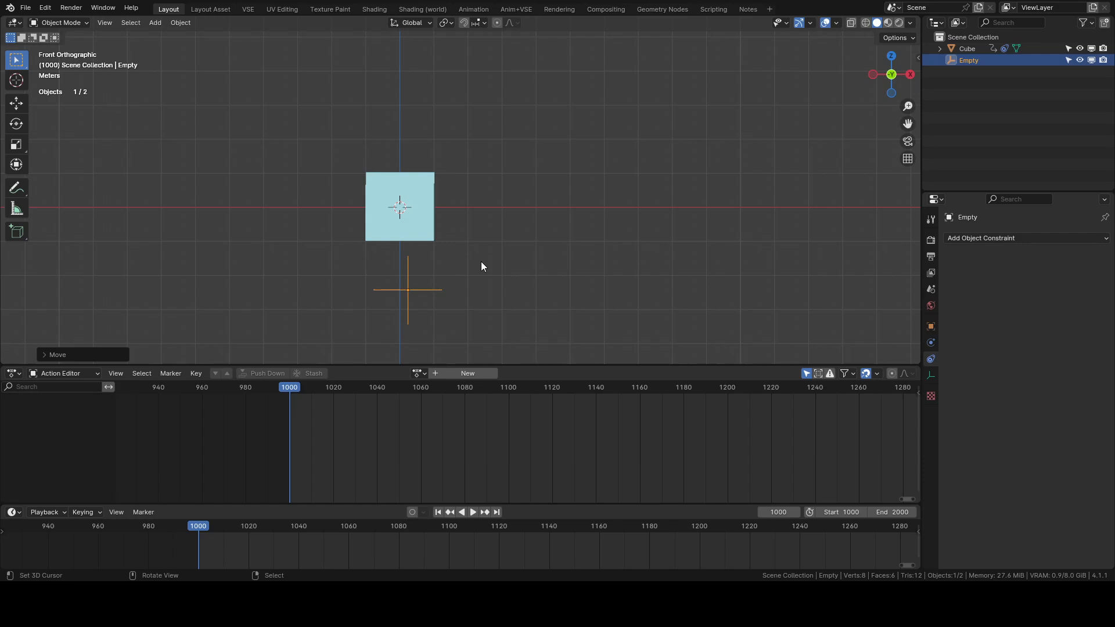
Select the Cube to inspect its Empty-targeted Action constraint
left_click(966, 48)
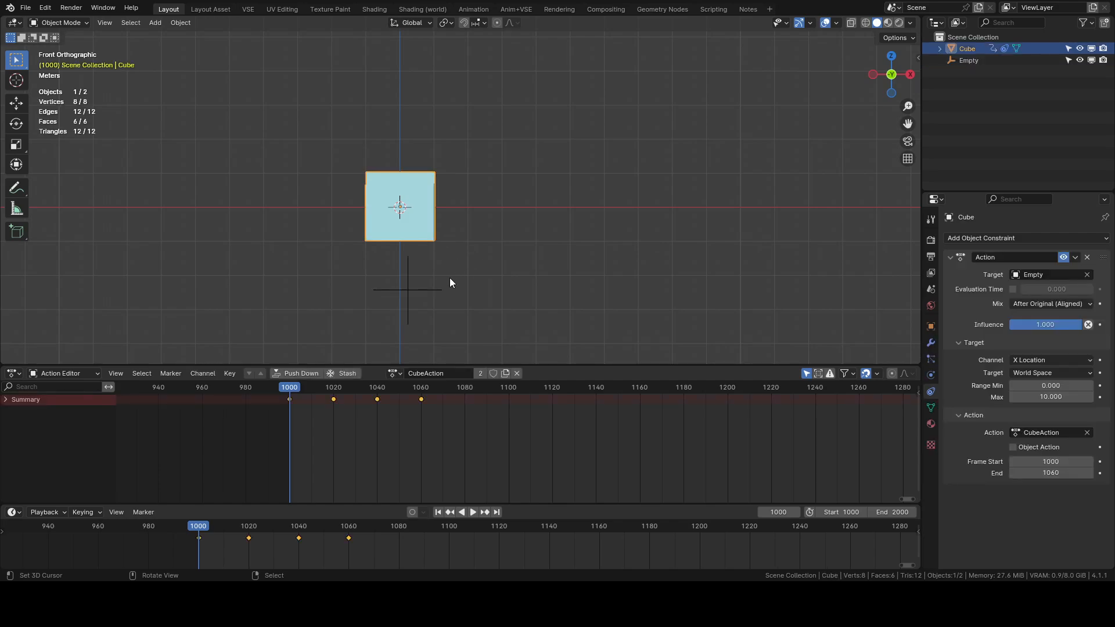
mouse_move(434, 276)
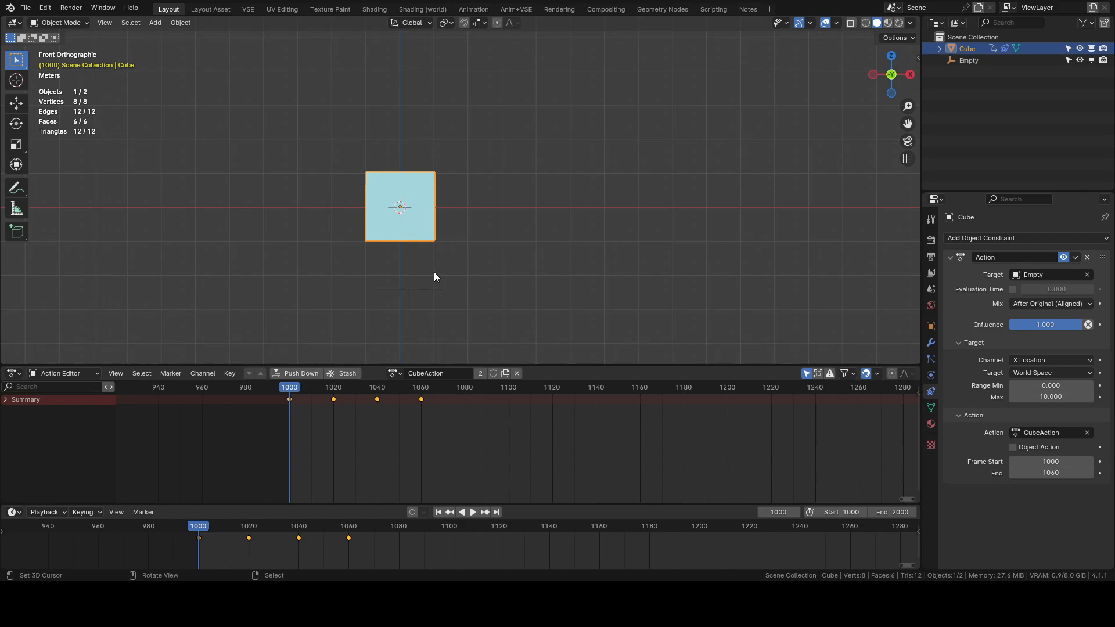
mouse_move(450, 253)
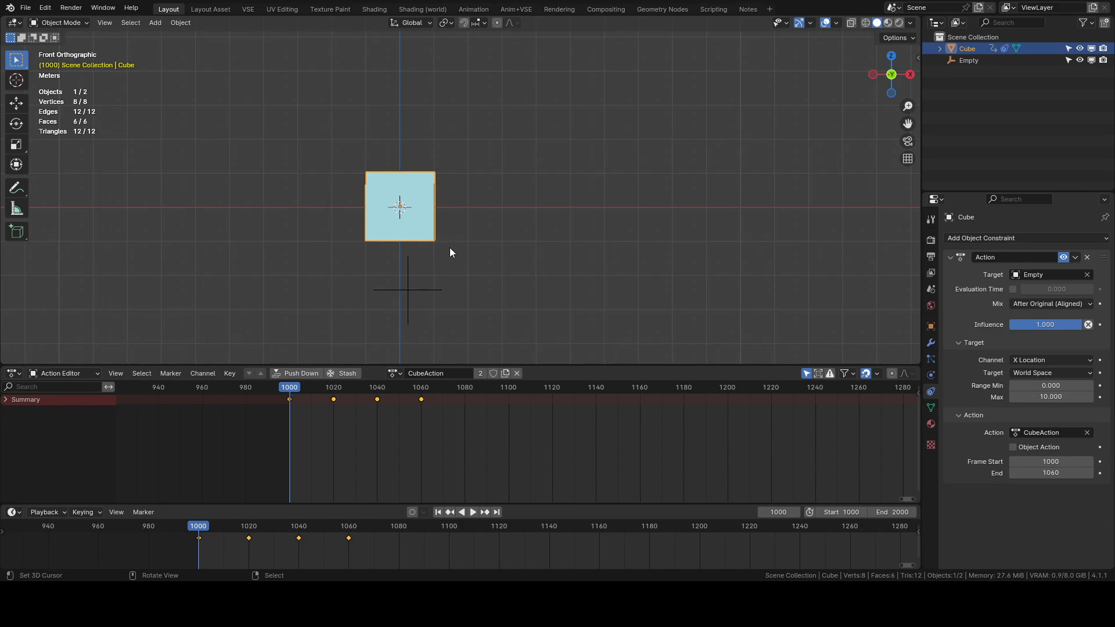
scroll("up", 3)
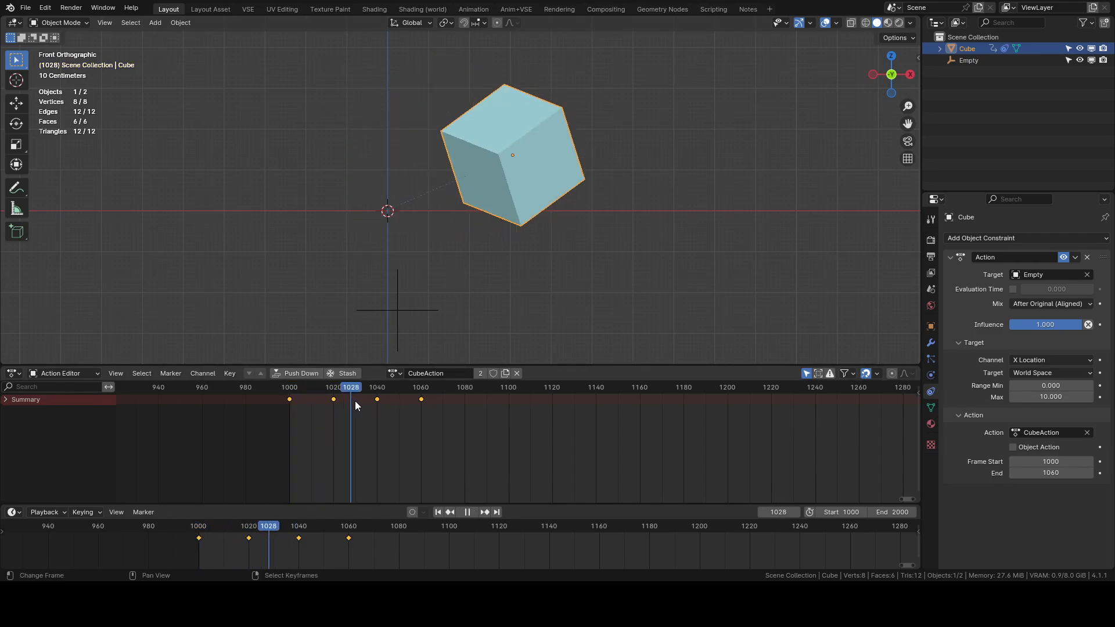
left_click(380, 405)
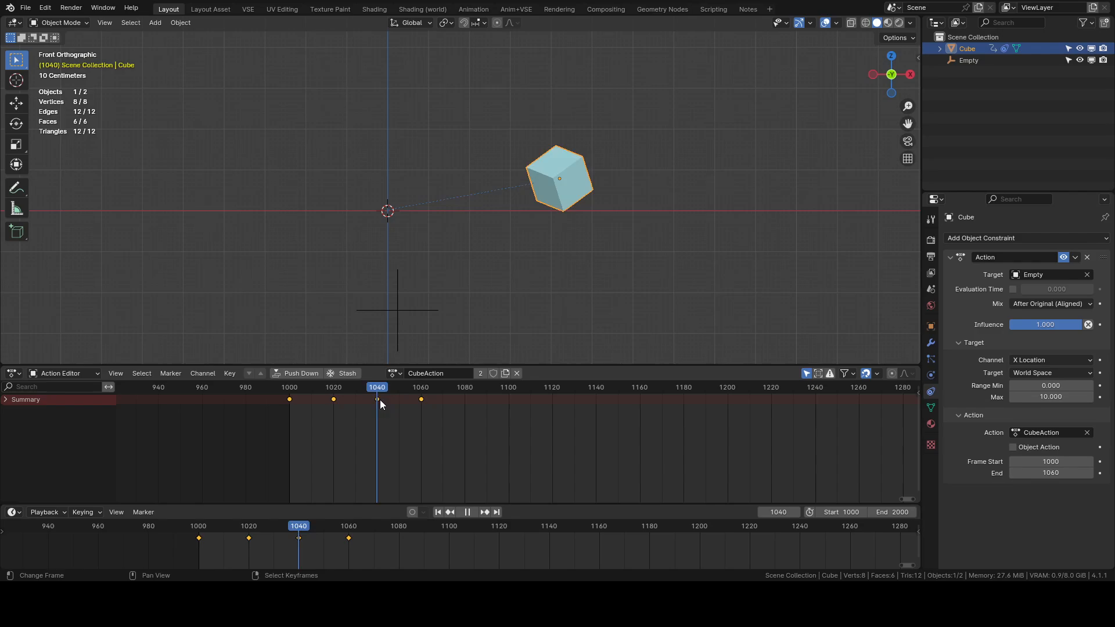
left_click(335, 386)
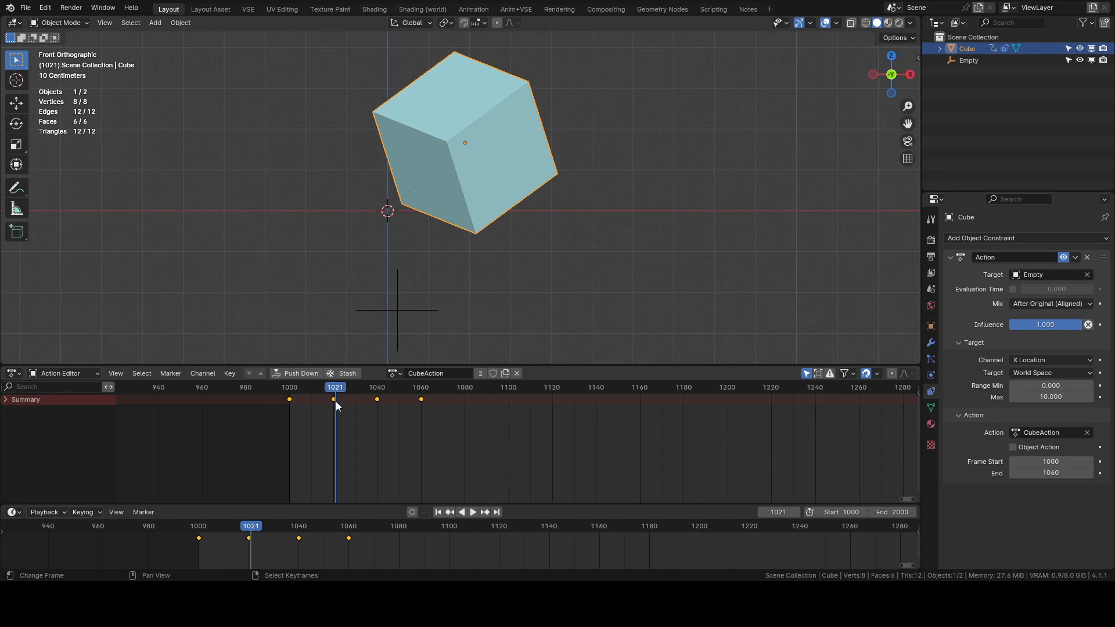
left_click(474, 512)
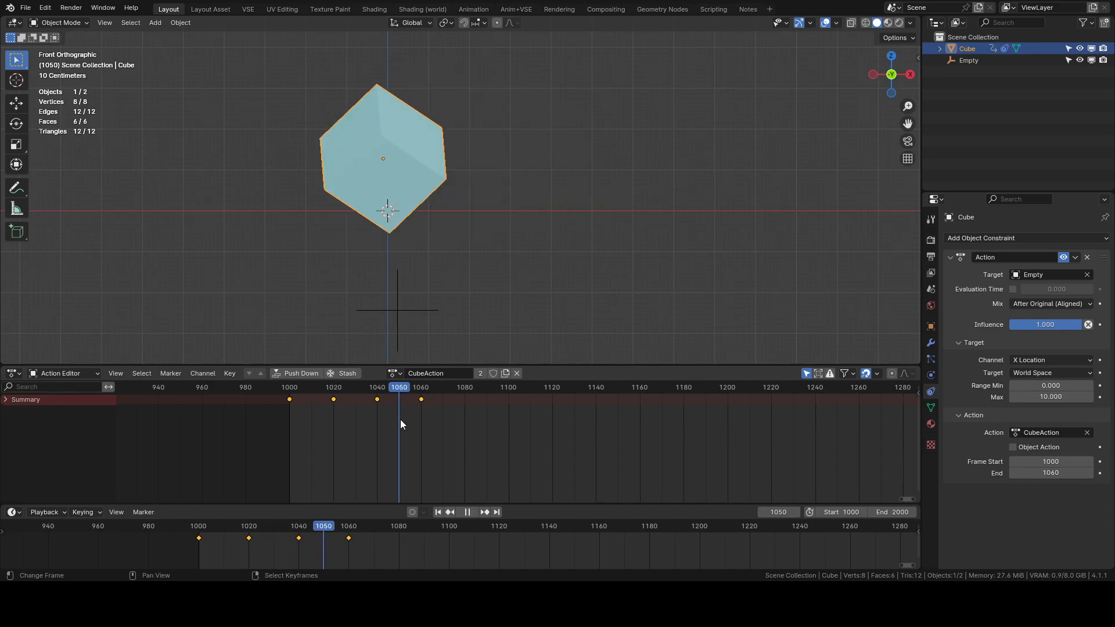
left_click(289, 386)
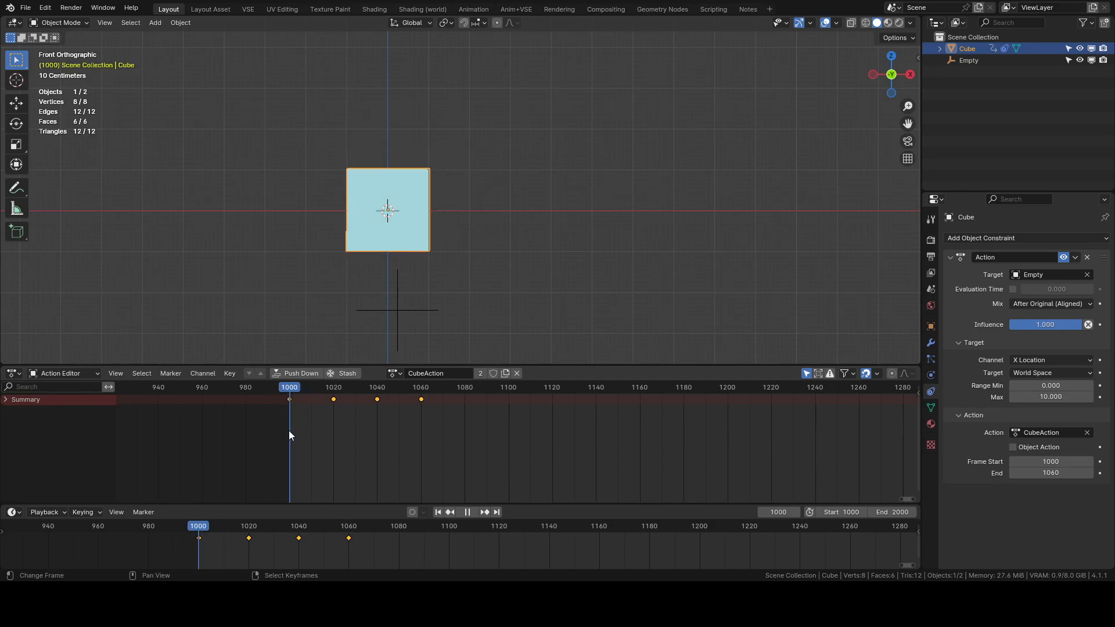
left_click(5, 399)
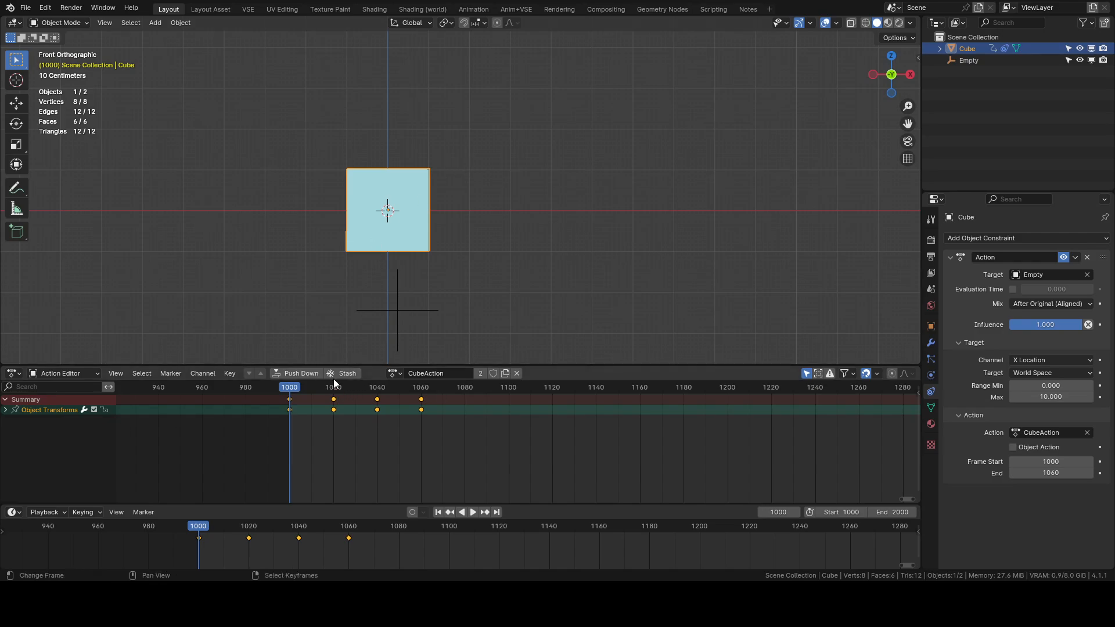
Delete CubeAction's keyframes after frame 1000, keeping only the first key
left_click(472, 512)
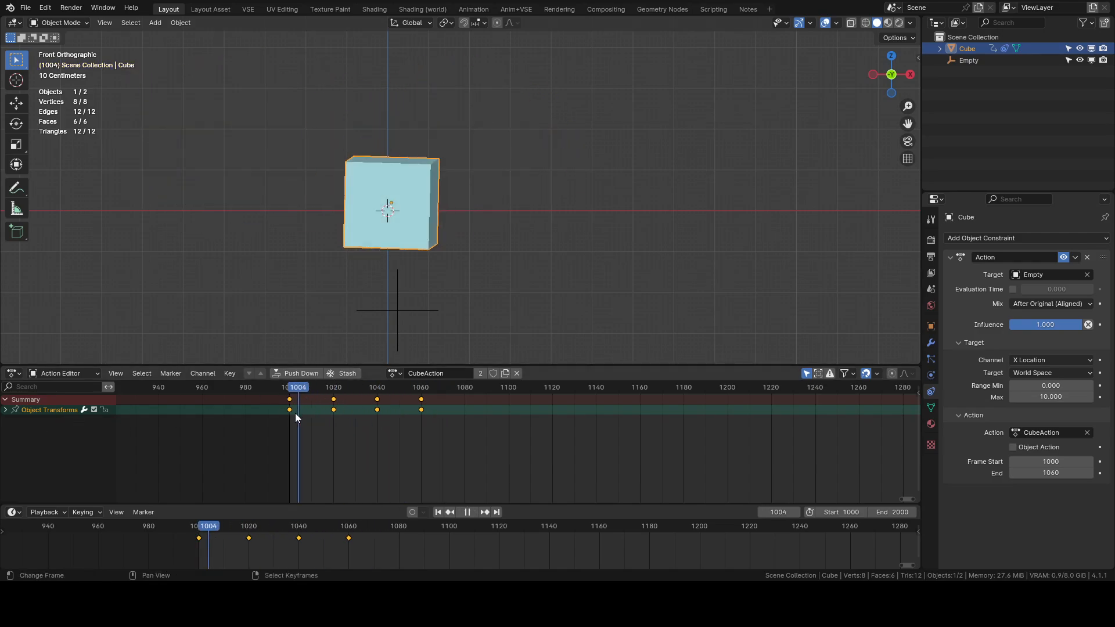
left_click(396, 387)
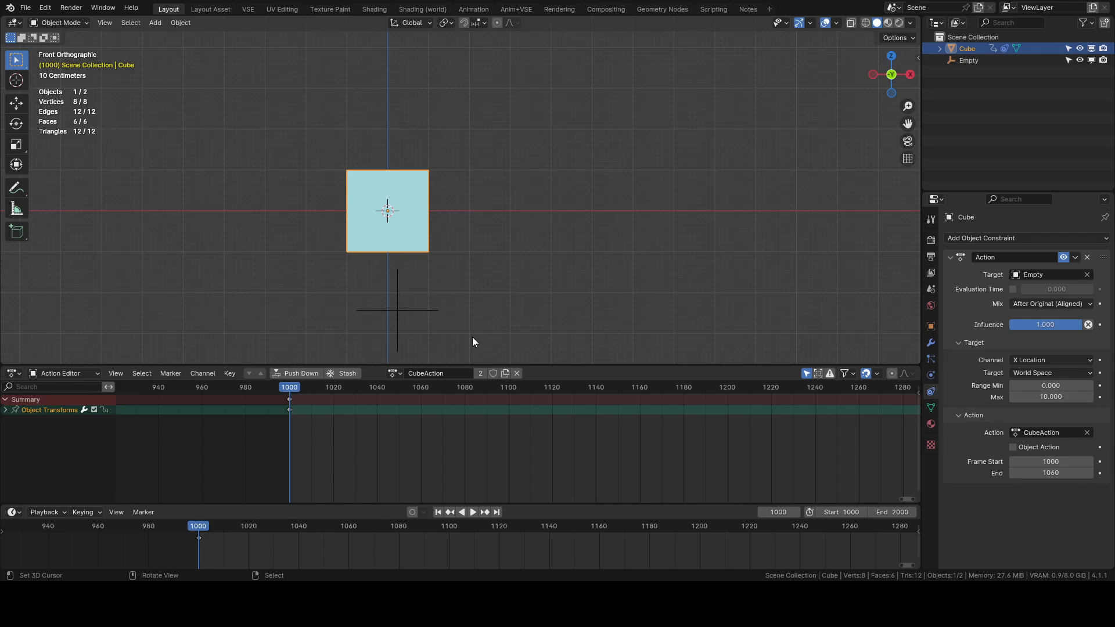
type("ad")
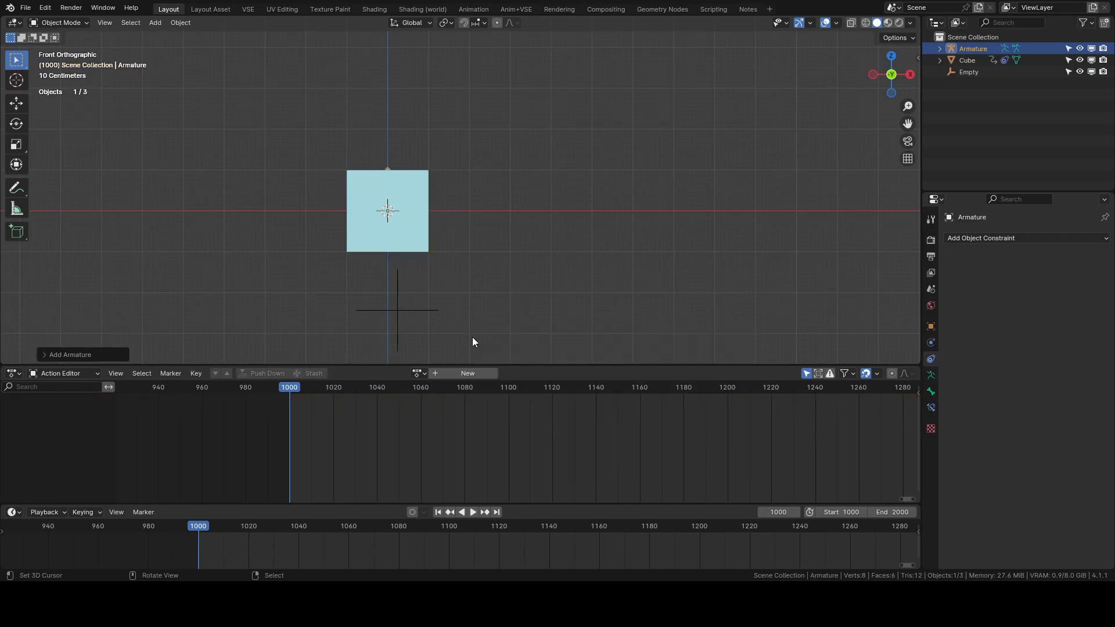
Parent the cube to the Armature as Object and switch the armature into Pose Mode
left_click(60, 22)
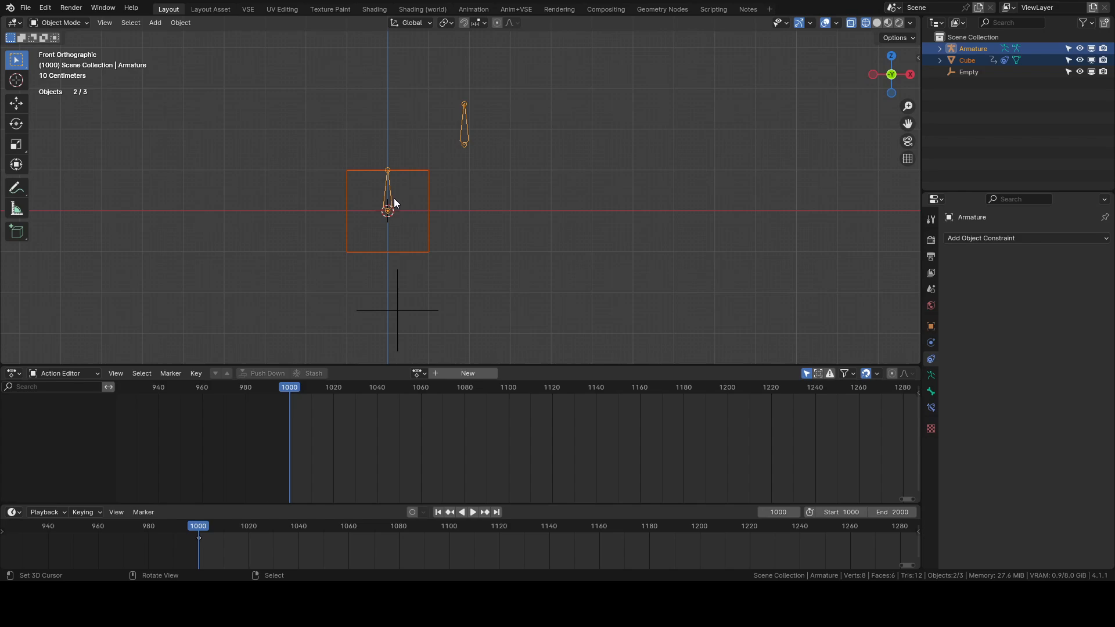
key("ctrl+p")
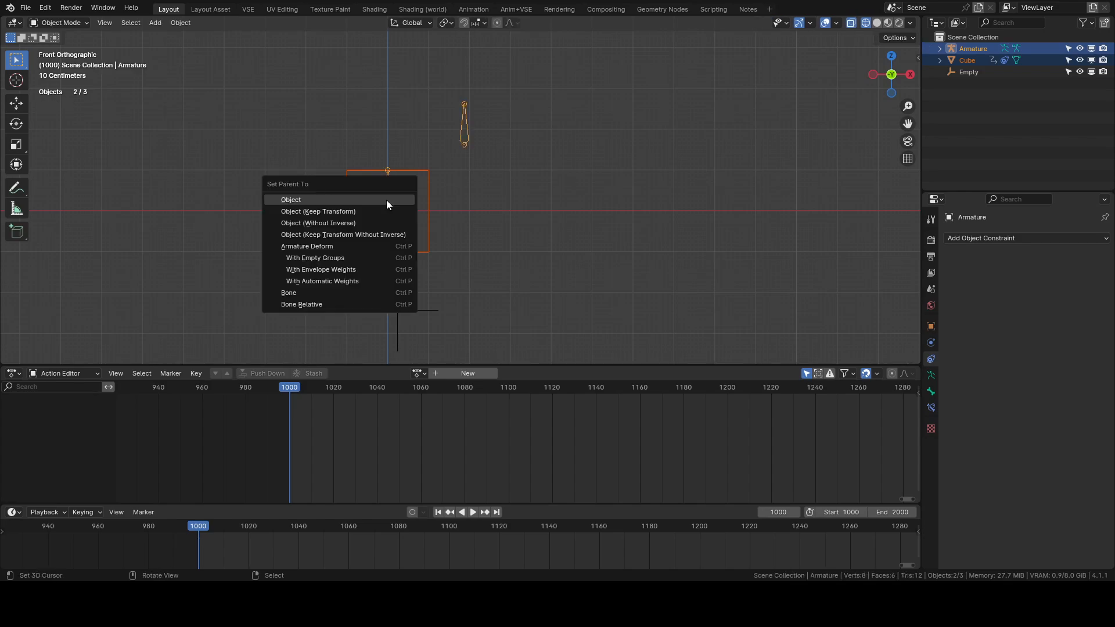
left_click(291, 199)
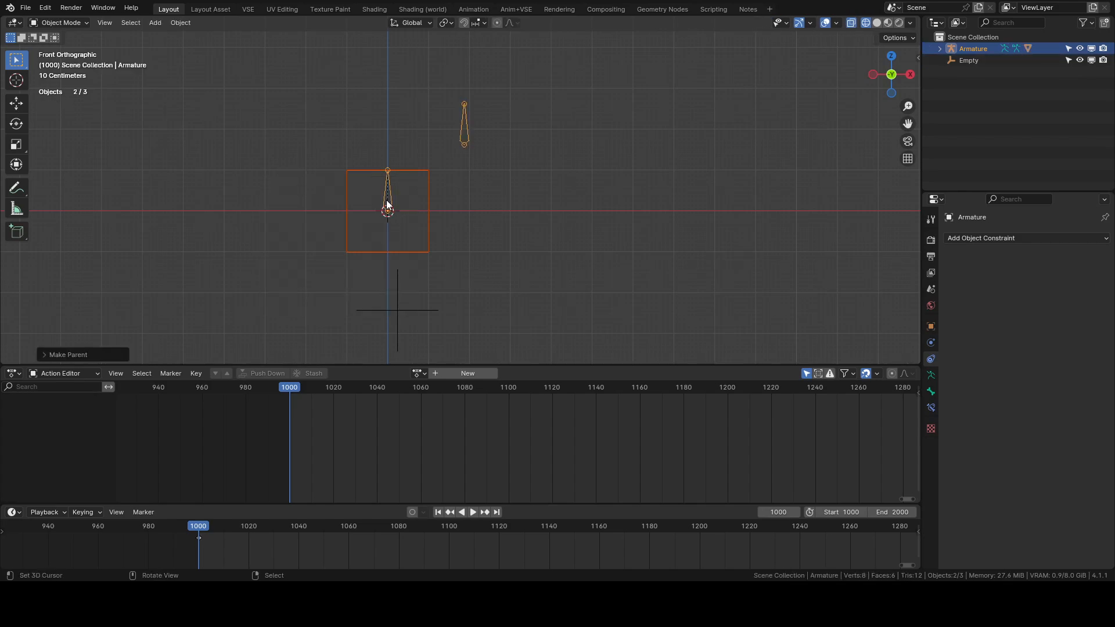
left_click(61, 22)
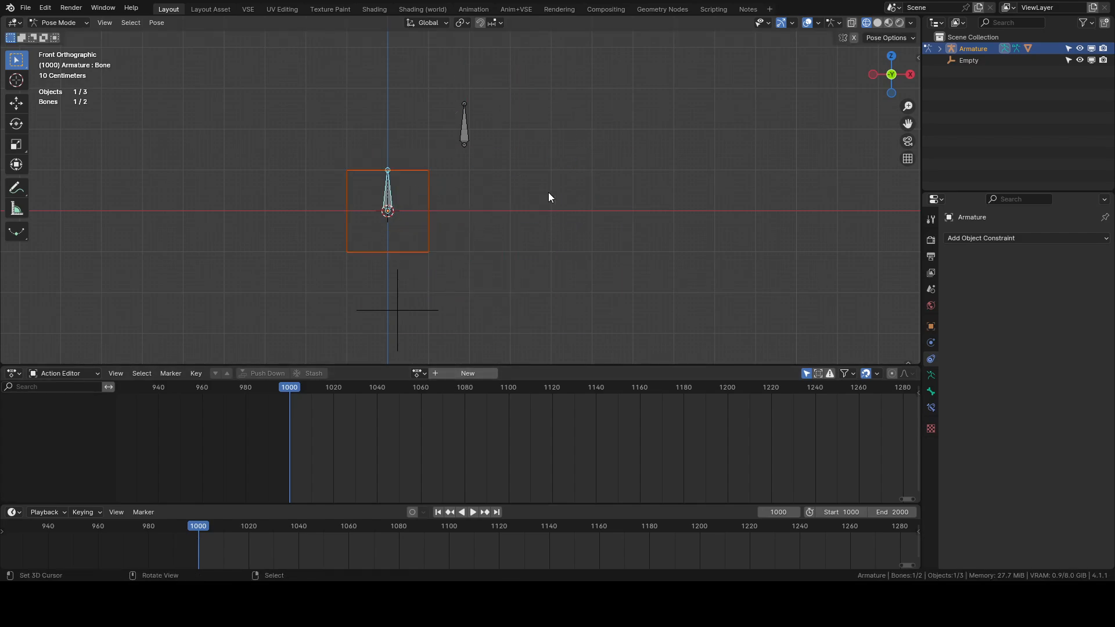
left_click(473, 512)
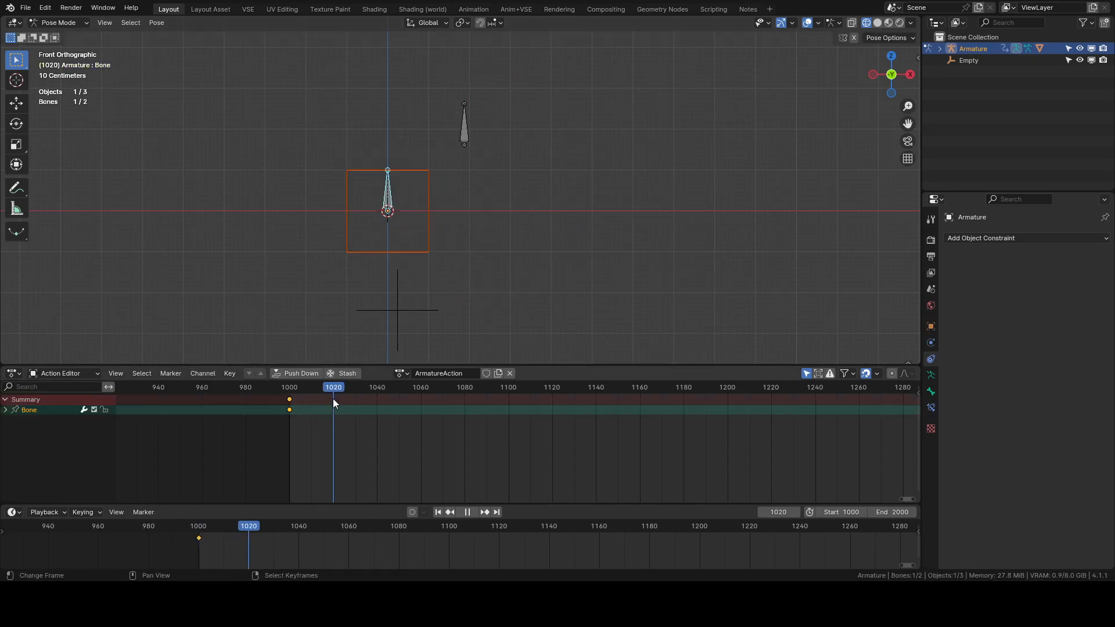
Move the bone up and right, enable Auto Keying, and delete the cube's Action constraint
left_click_drag(388, 192, 452, 168)
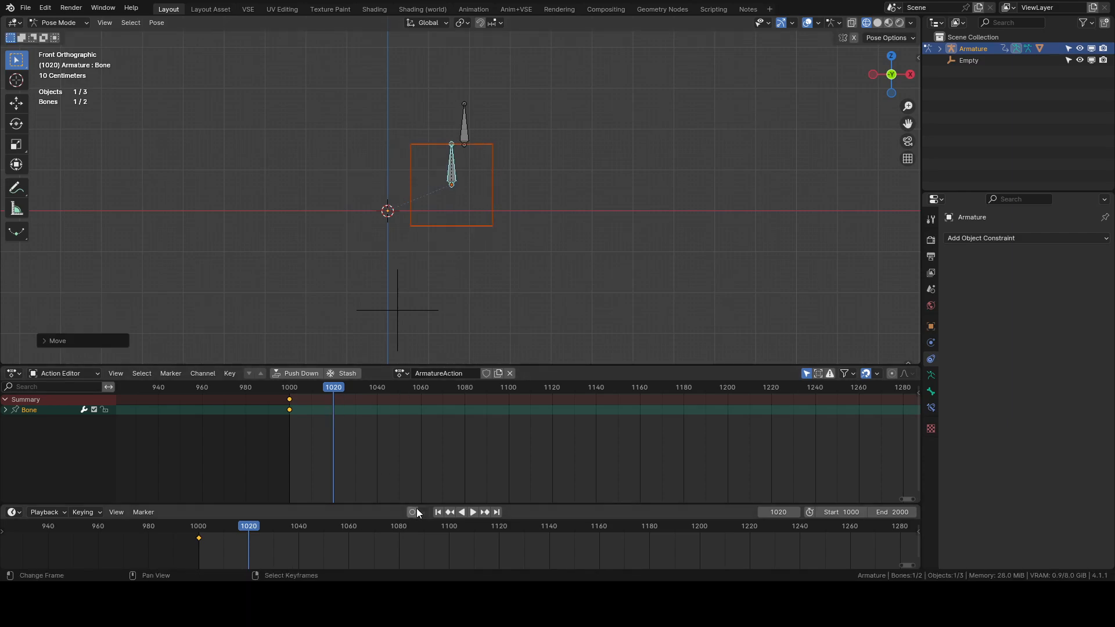
left_click(472, 512)
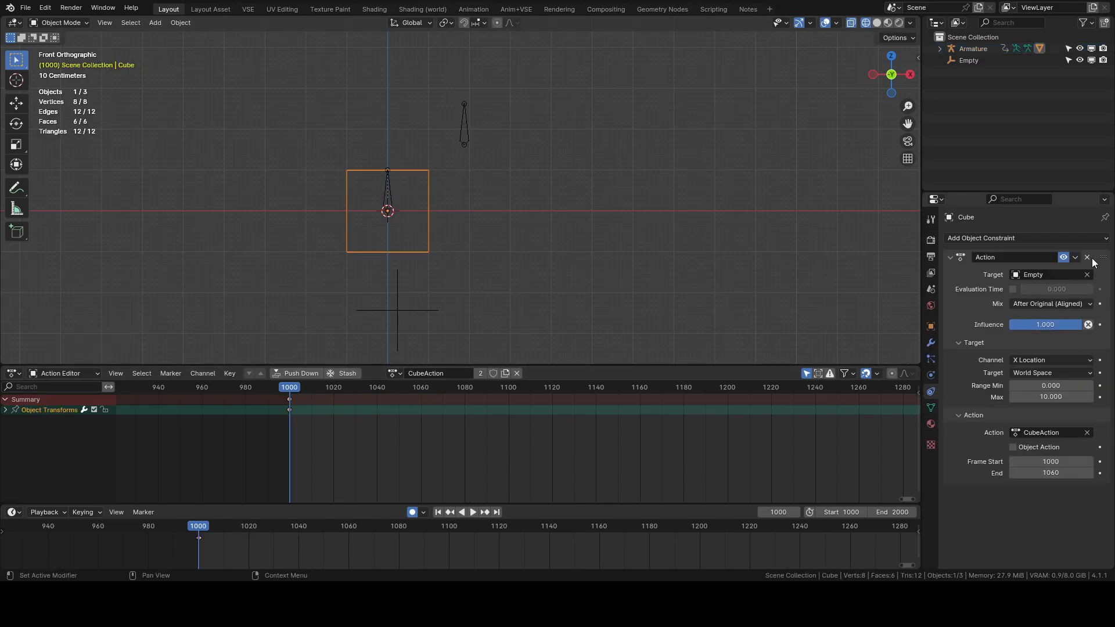
left_click(1087, 257)
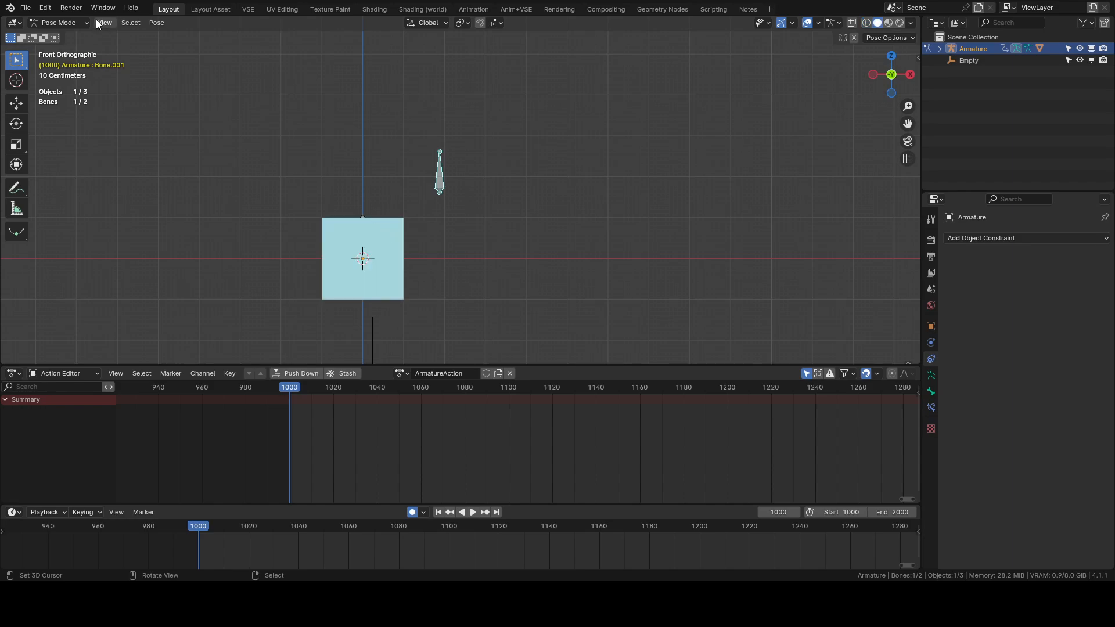
Select the cube and turn the right view into the Shader Editor showing its material
left_click(362, 258)
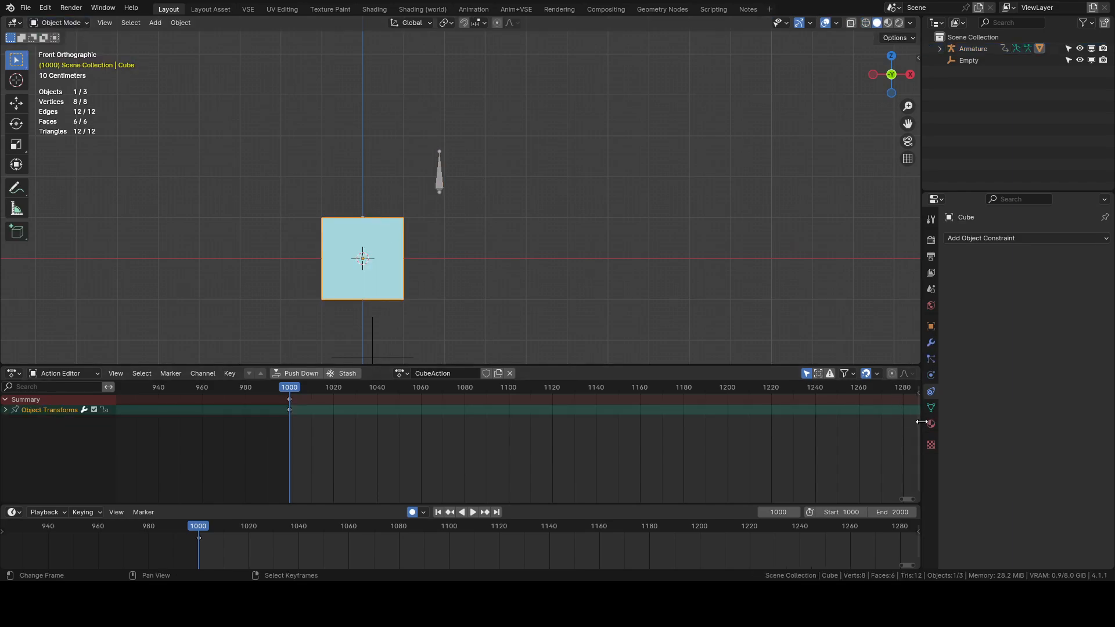
left_click(930, 425)
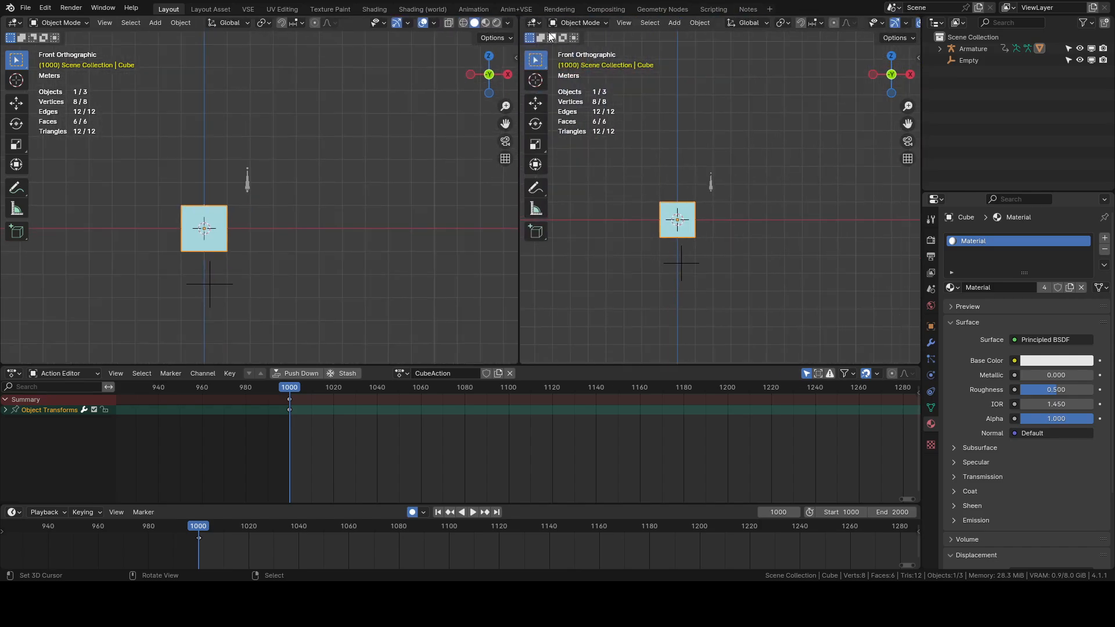
left_click(532, 22)
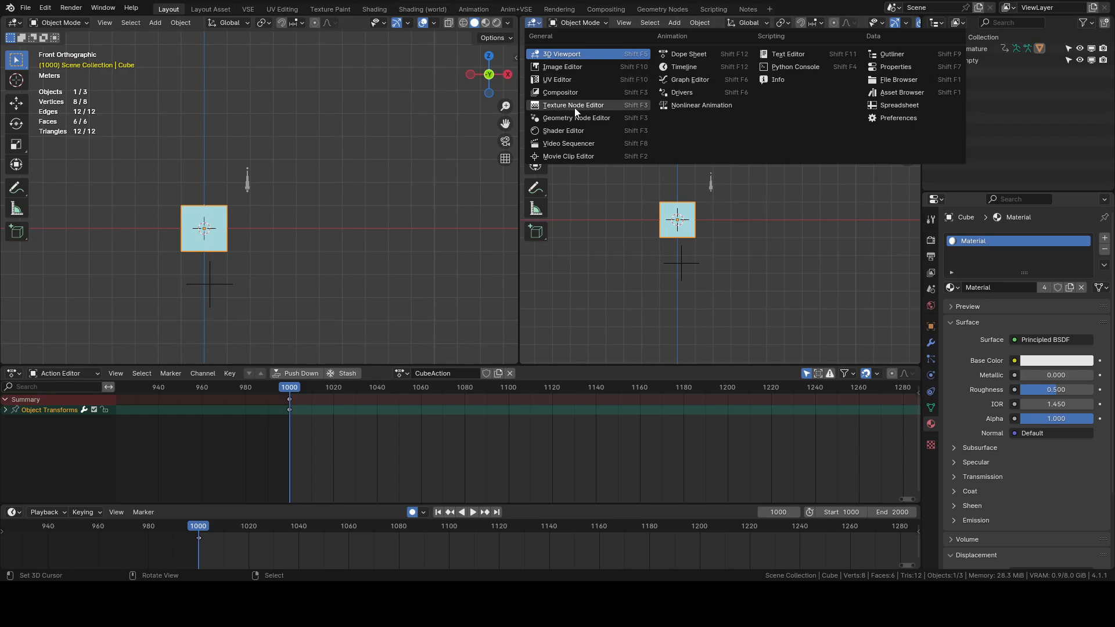
left_click(562, 130)
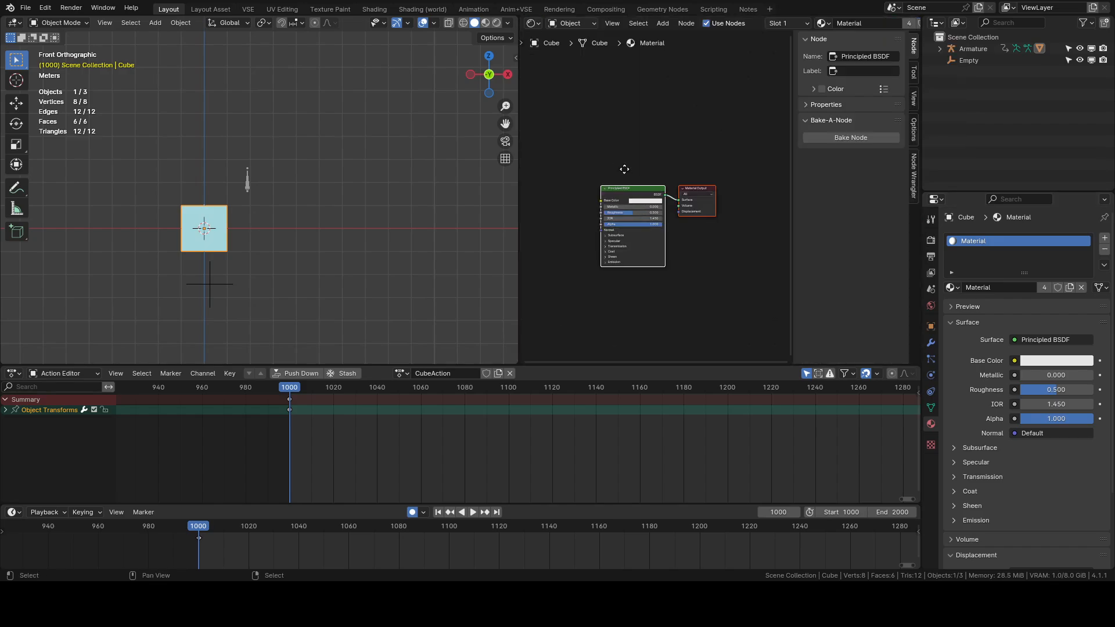
Open the Base Color picker in RGB mode and bring up the Red value's context menu
right_click(631, 212)
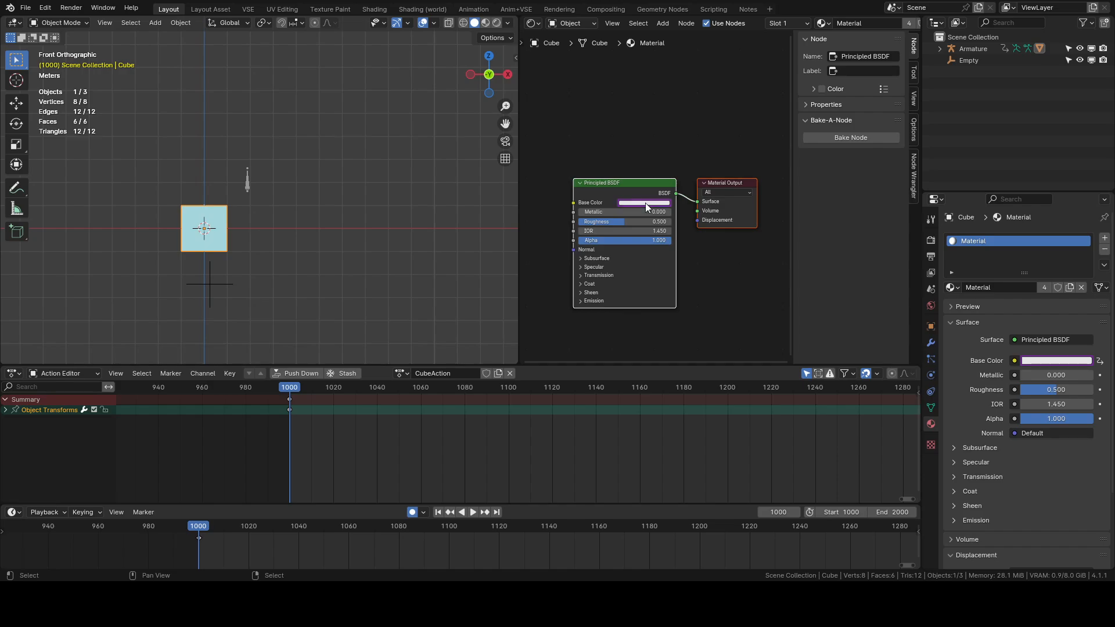
mouse_move(643, 209)
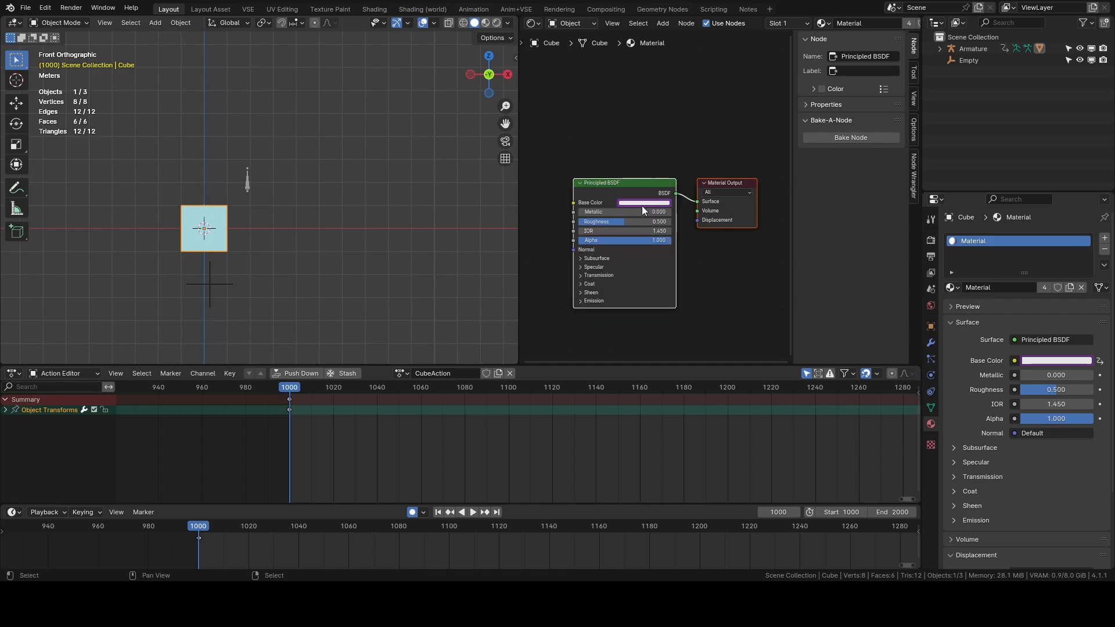
right_click(646, 202)
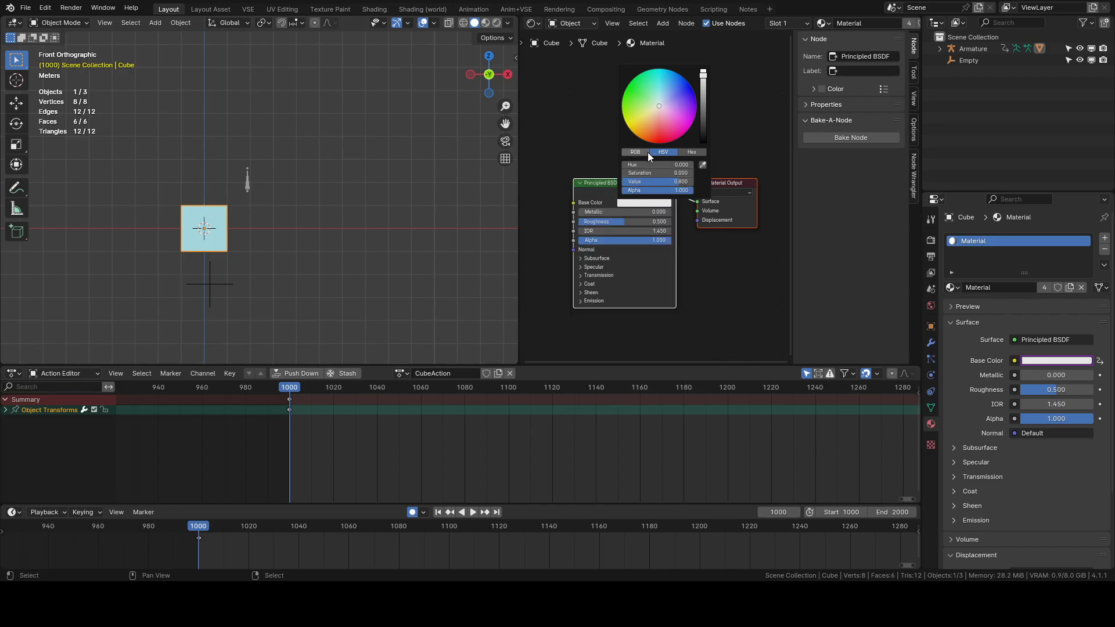
left_click(634, 151)
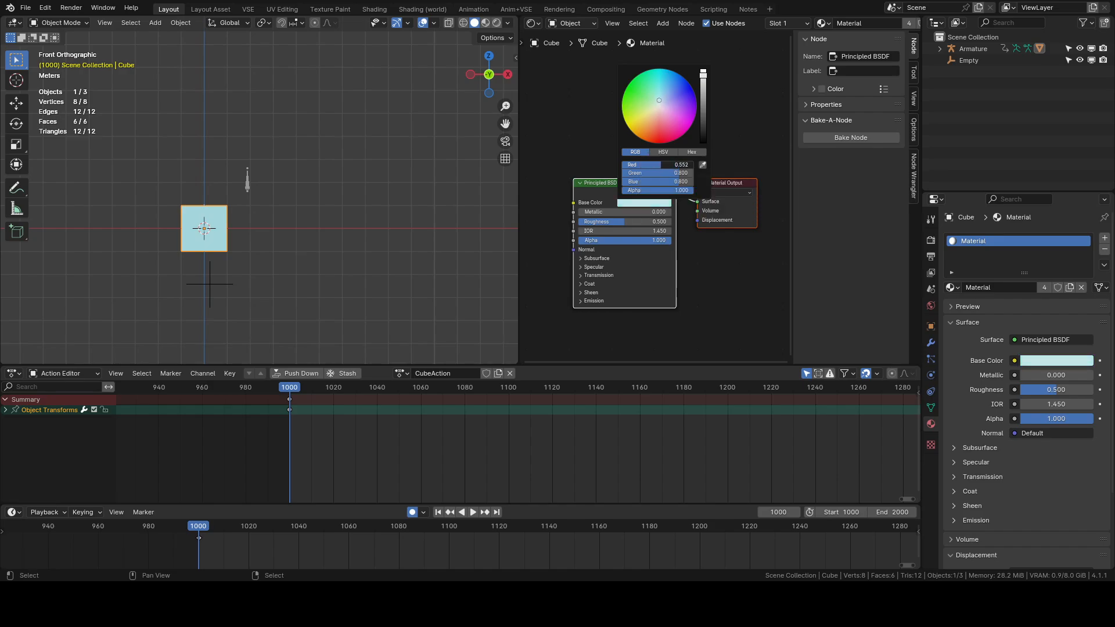
right_click(647, 165)
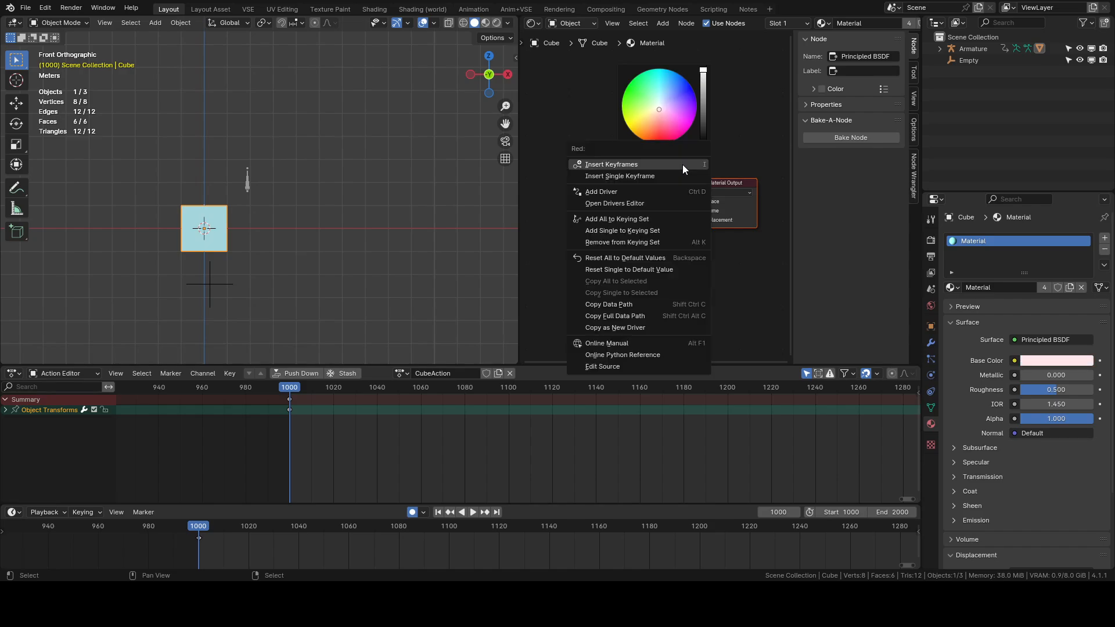
Add a driver to Red reading Armature Bone.001's X location with expression 'var'
left_click(600, 191)
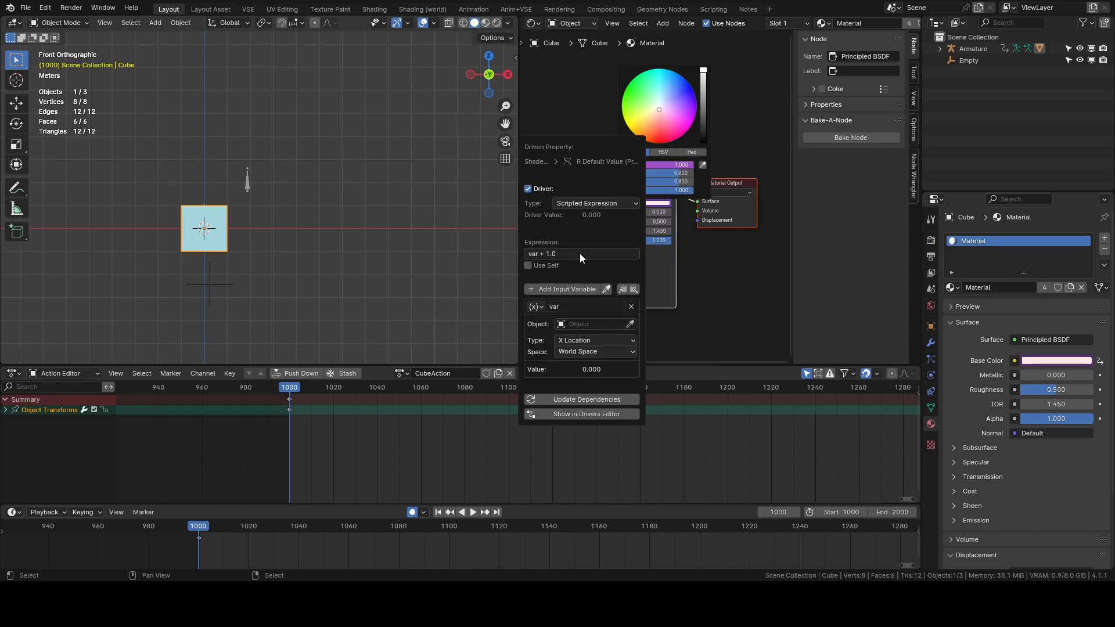
left_click(590, 324)
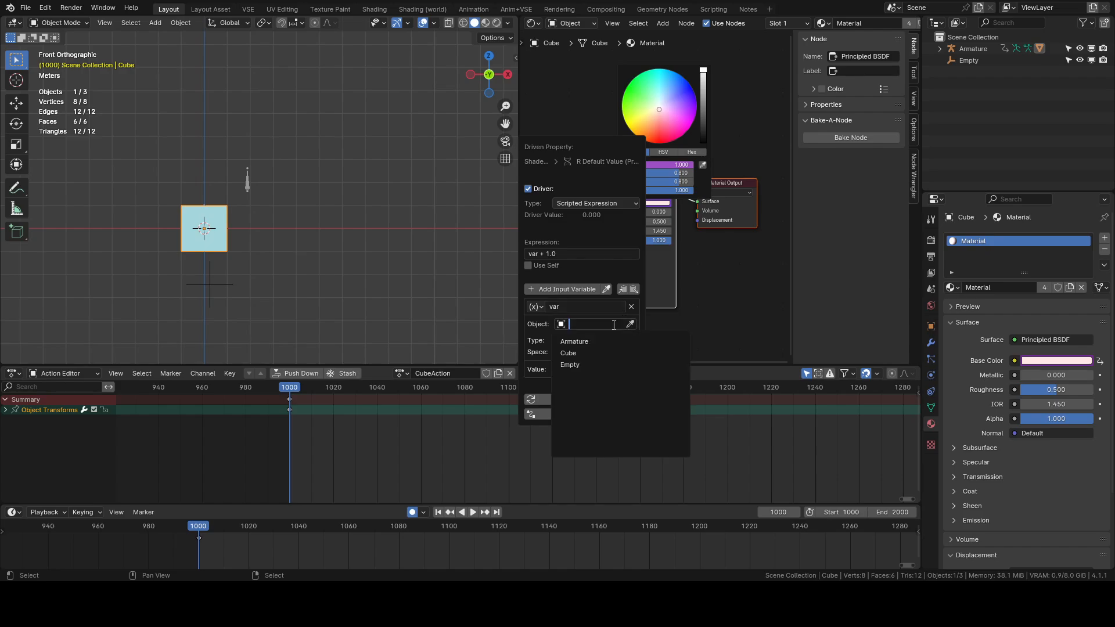
left_click(573, 341)
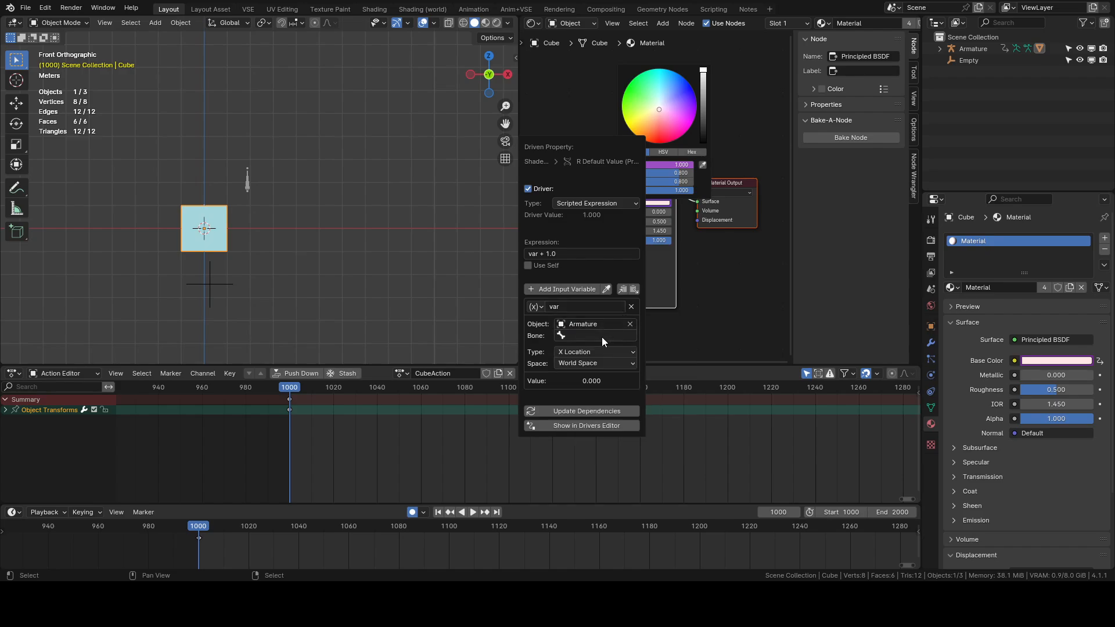
left_click(590, 335)
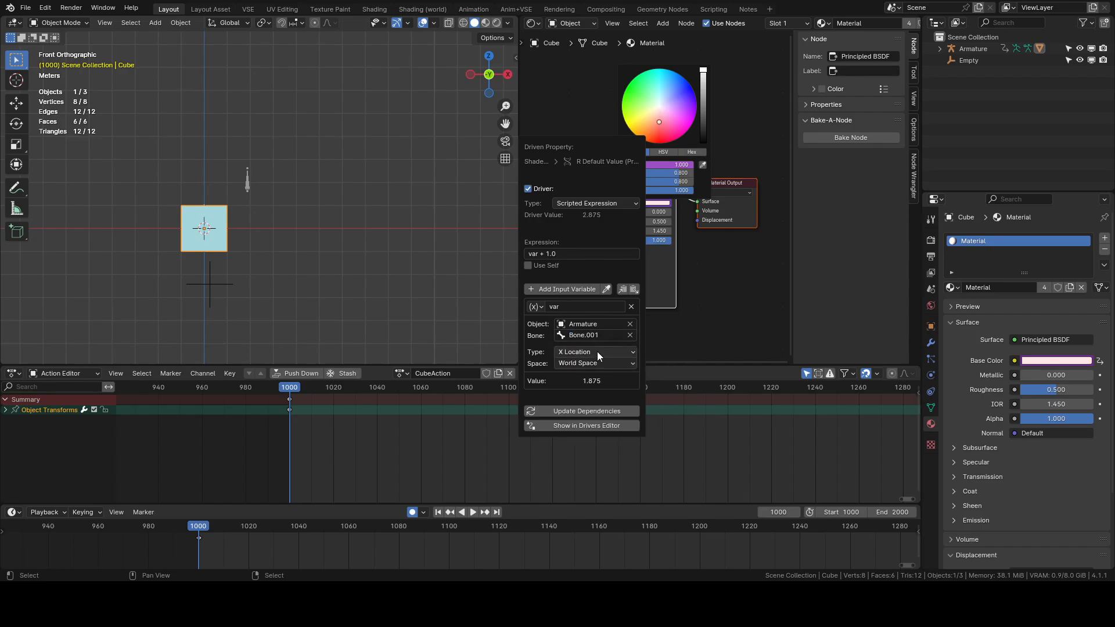
left_click(580, 253)
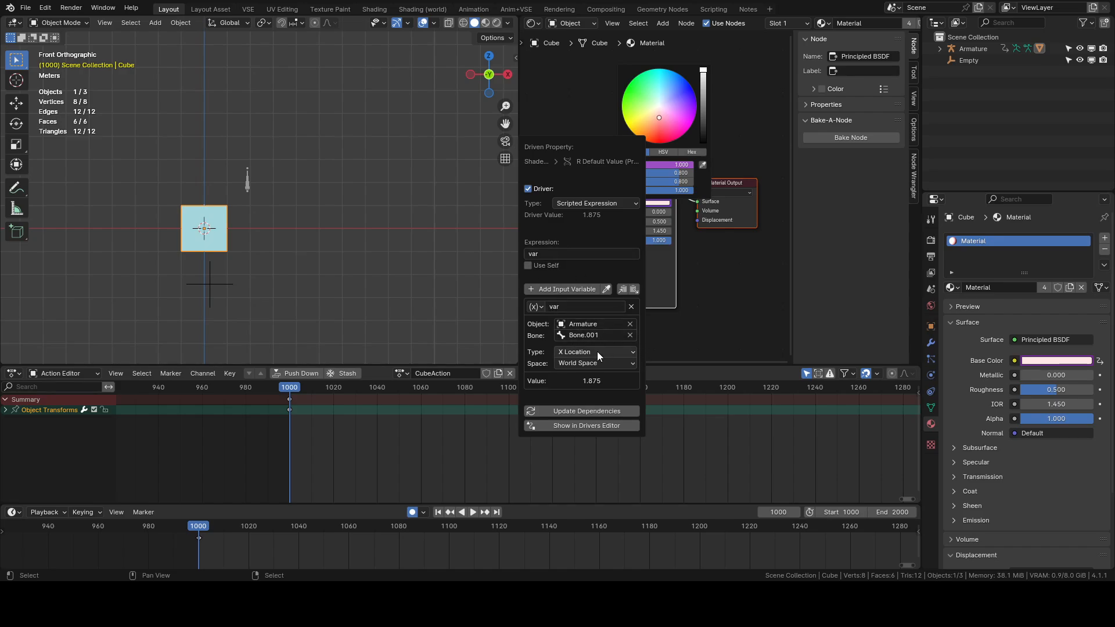
left_click(595, 352)
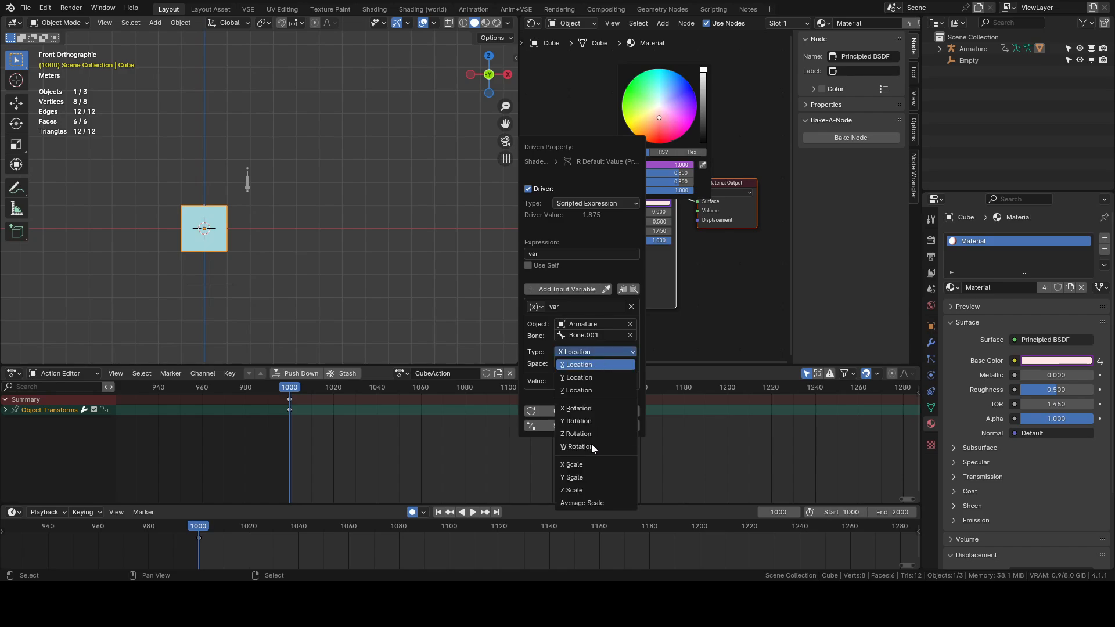
left_click(570, 478)
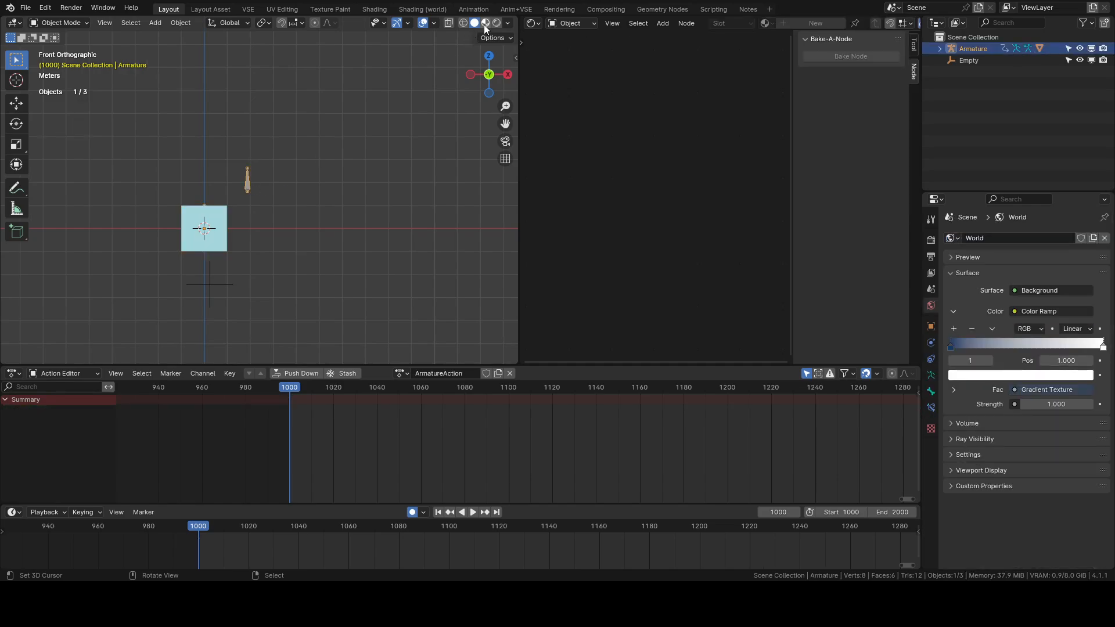
Key Bone.001's pose at frame 1000 and its transformed pose at 1060, viewed in rendered shading
left_click(60, 22)
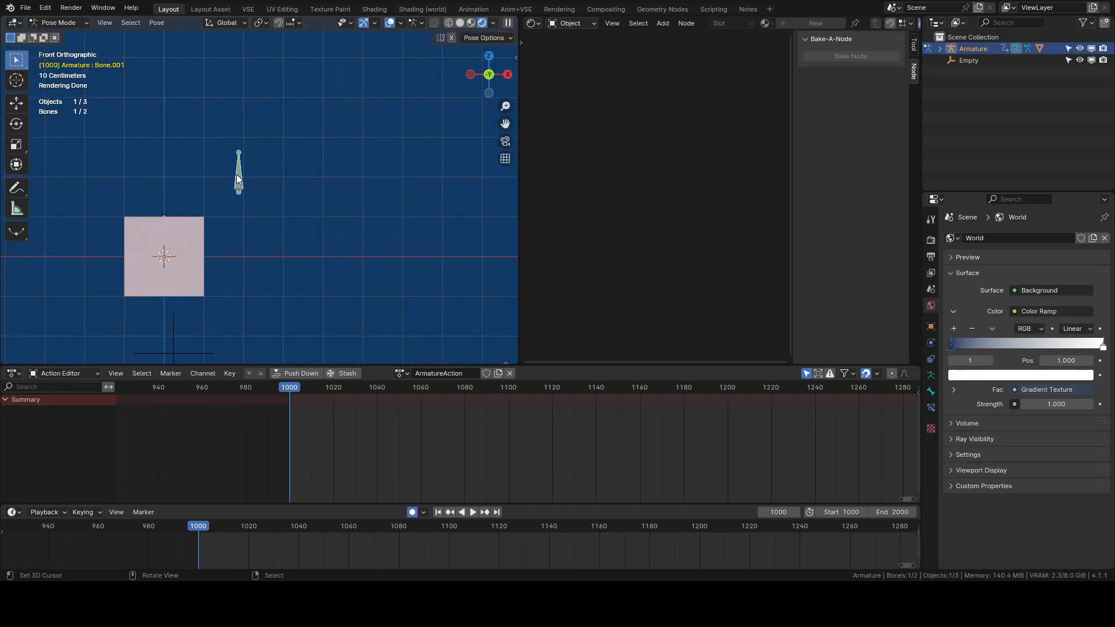
key("s")
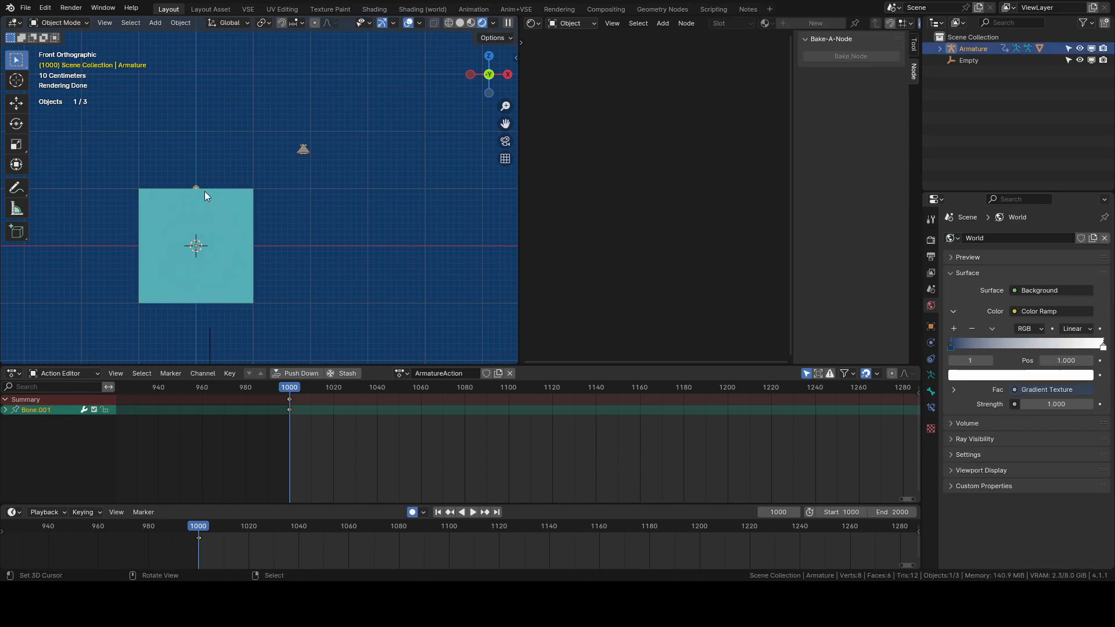
left_click(60, 22)
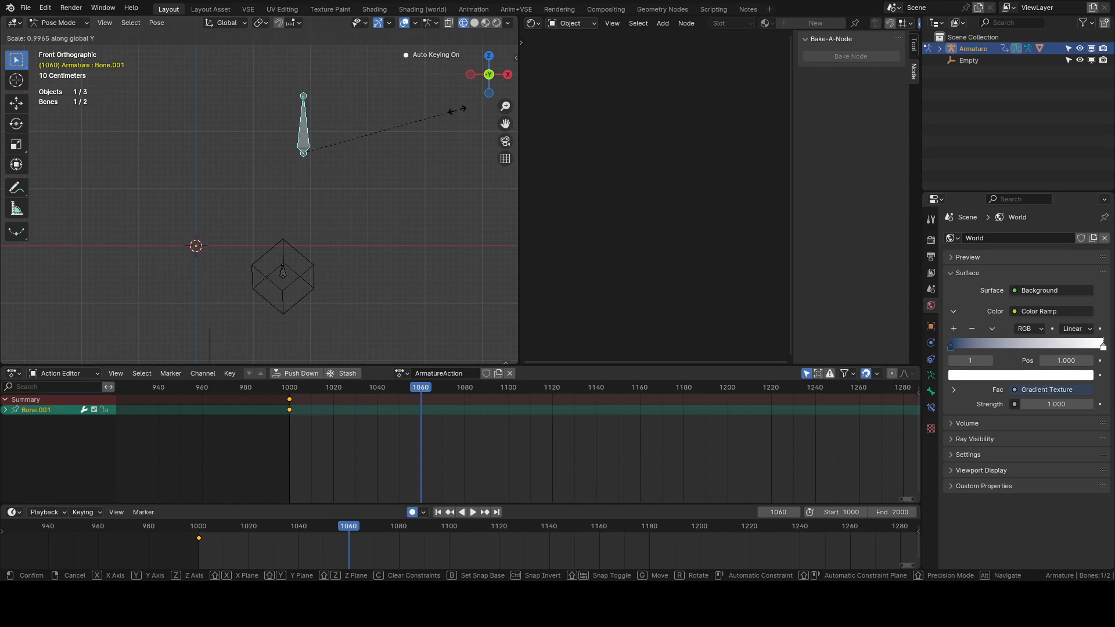
key("z")
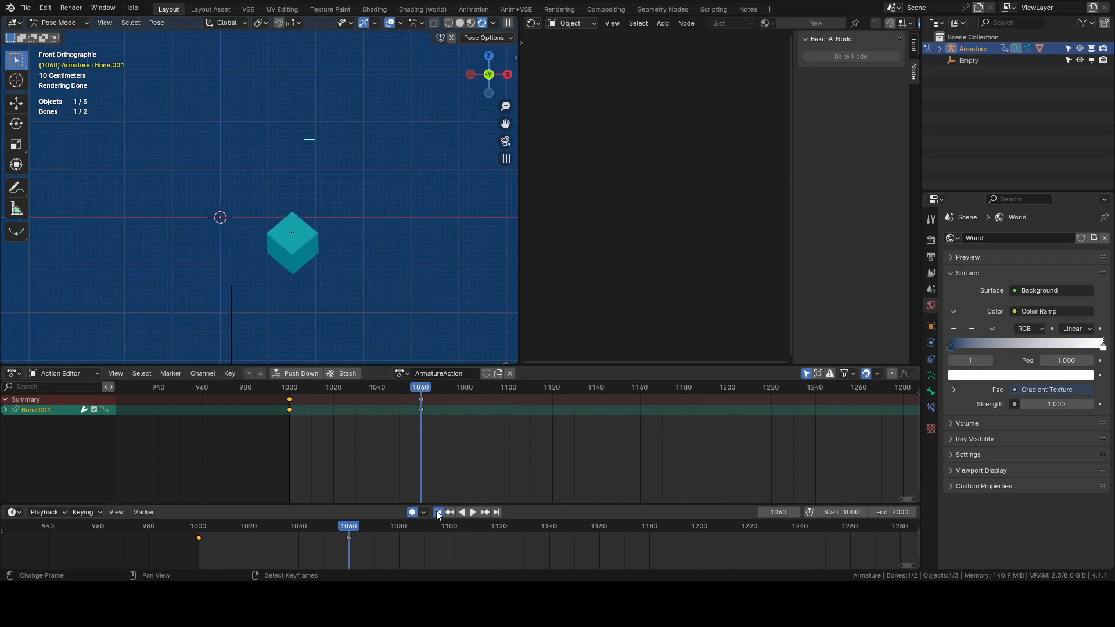
left_click(438, 512)
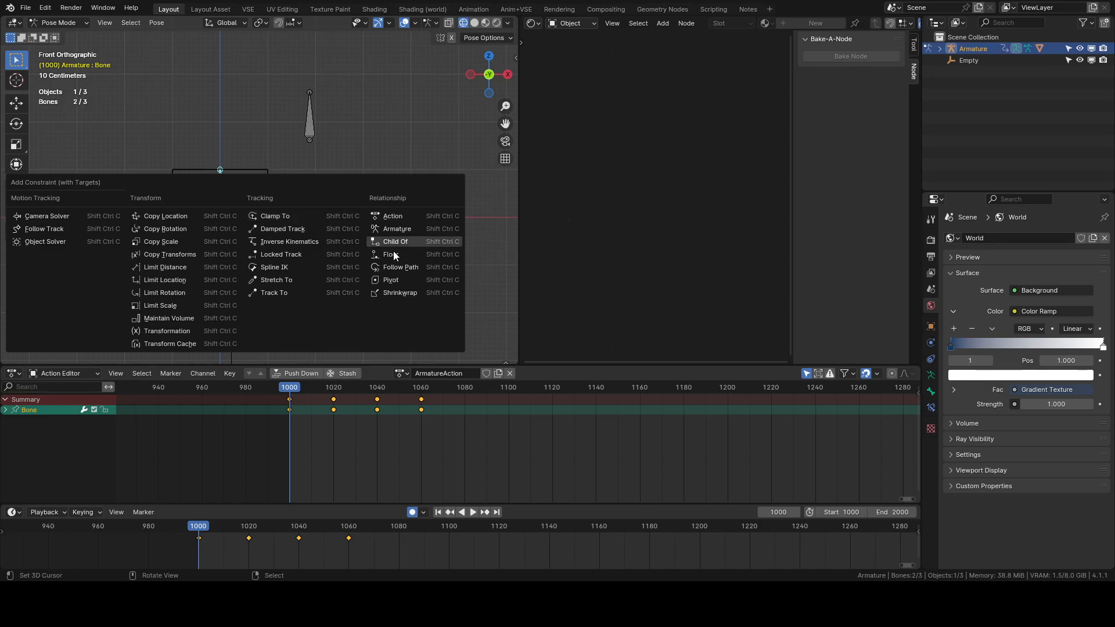
Add an Action constraint to Bone playing ArmatureAction, with frame end 1060
left_click(219, 213)
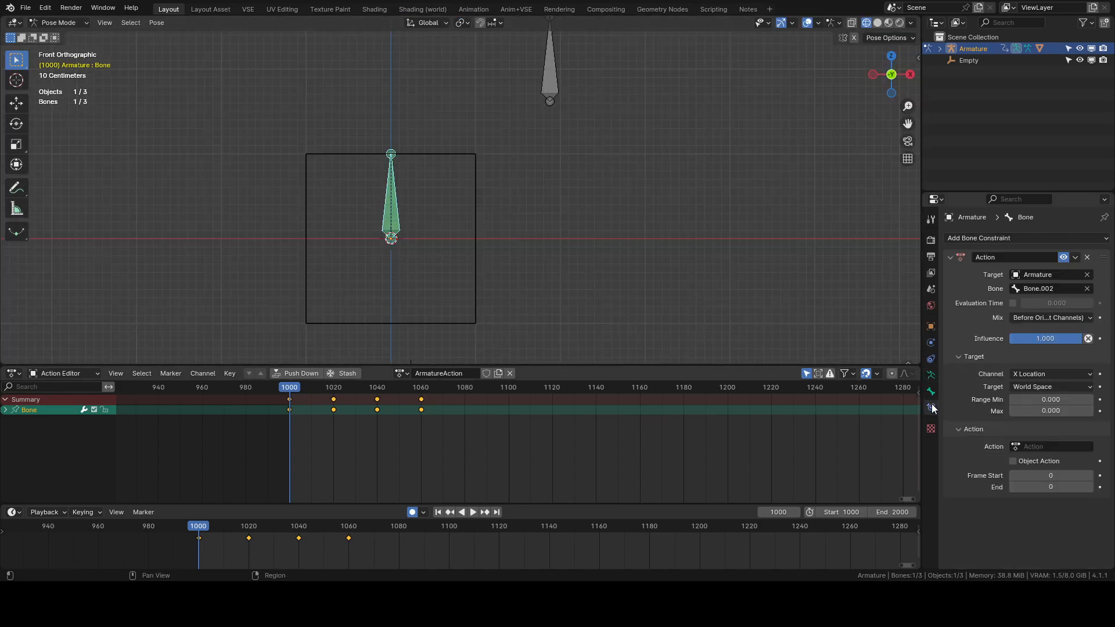
left_click(1054, 446)
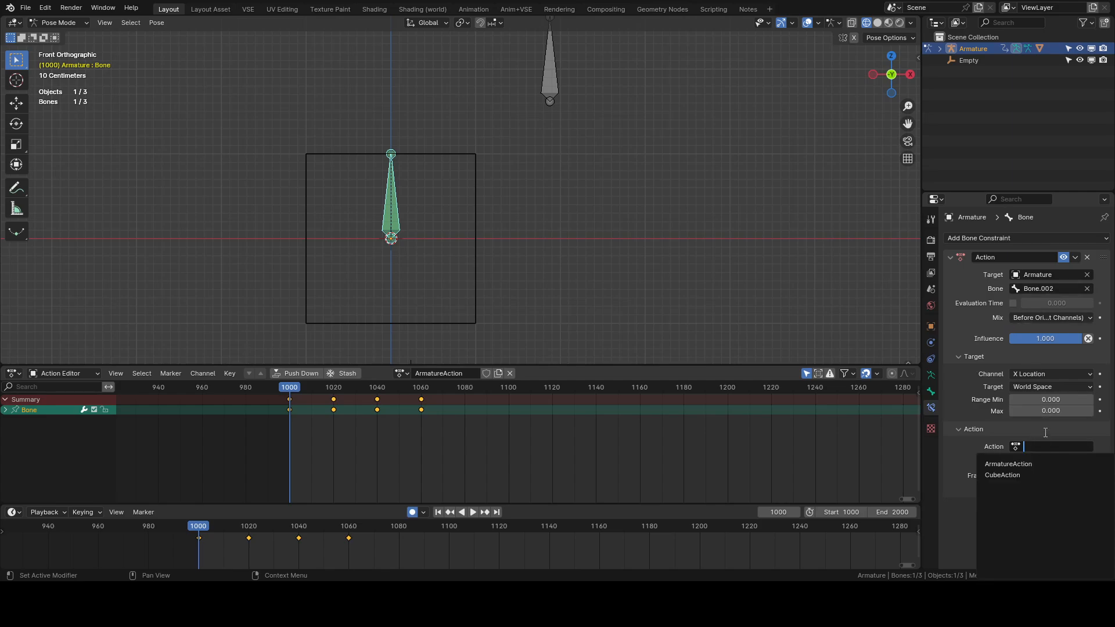
left_click(1007, 463)
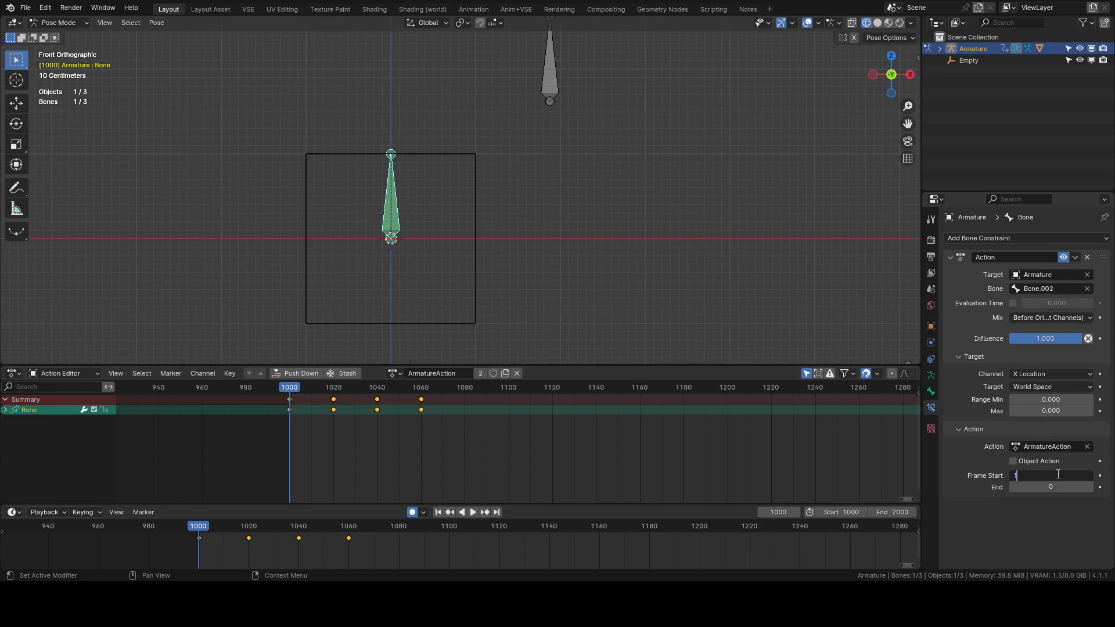
type("1060")
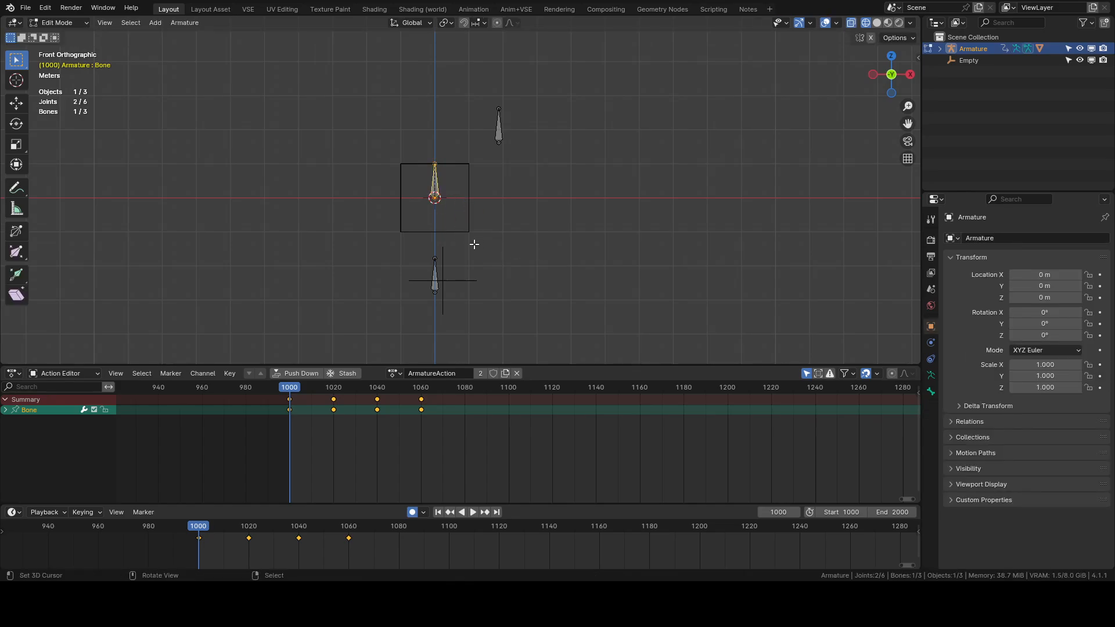
Set the constraint's X location range maximum to 4 while back in pose mode
left_click(58, 22)
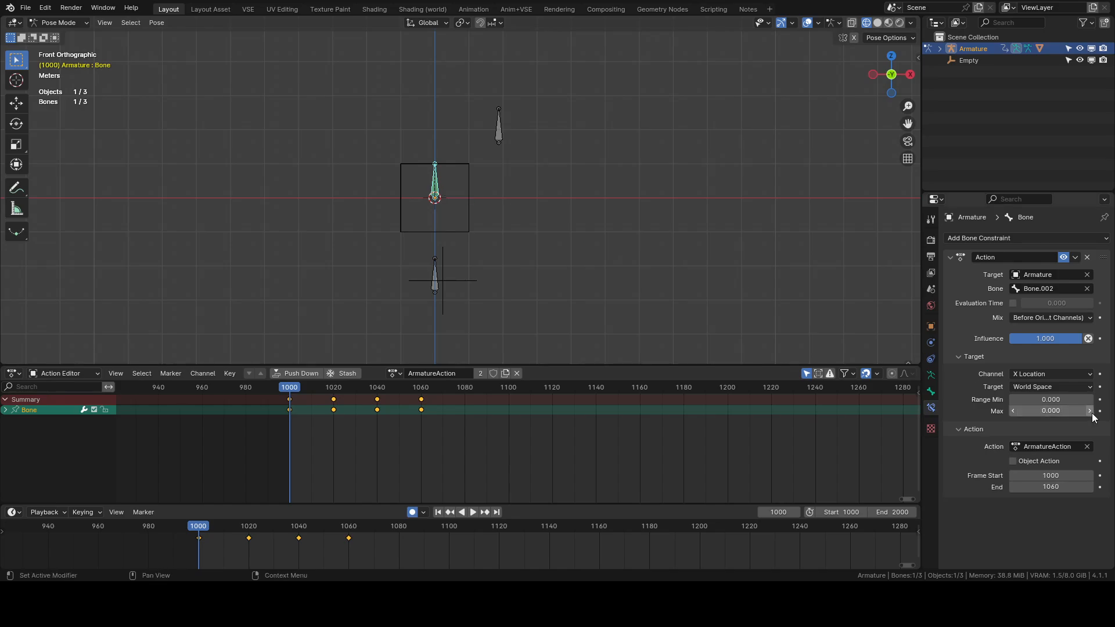
left_click(1050, 410)
type("4.000")
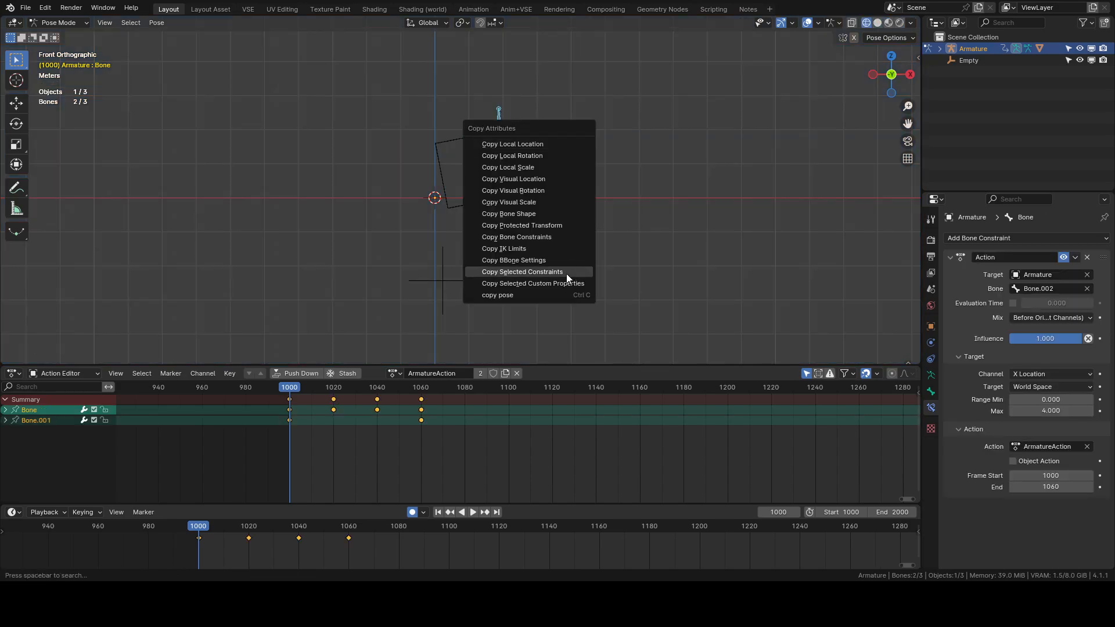
Copy Bone's Action constraint onto Bone.001 with Copy Selected Constraints
left_click(521, 271)
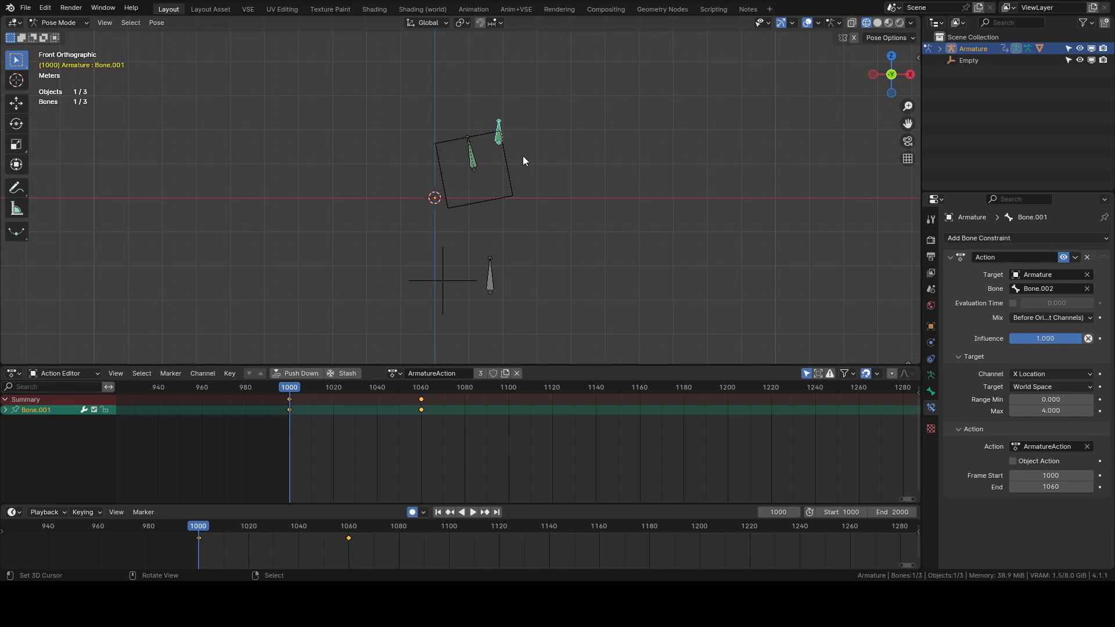
mouse_move(524, 175)
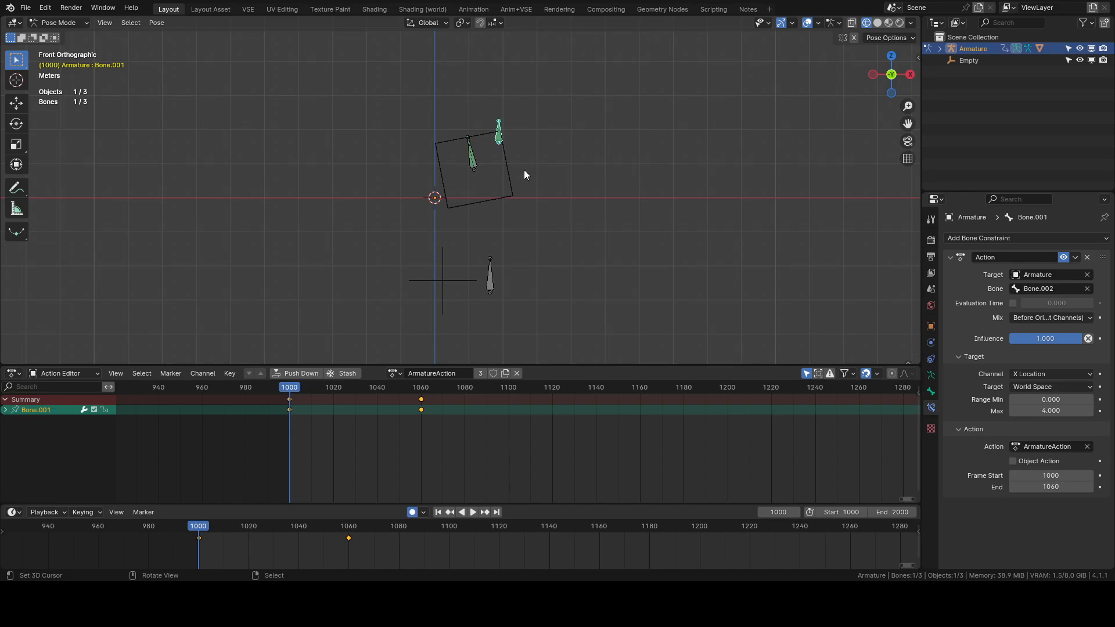
Select controller Bone.002 in the viewport to move it and watch the cube respond
left_click(489, 277)
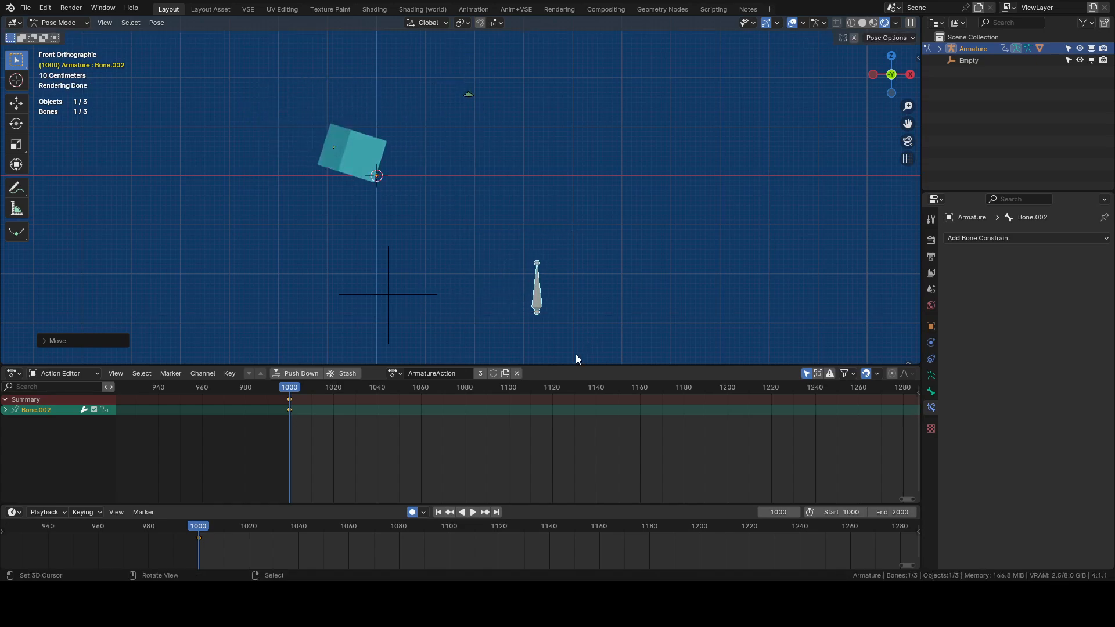
mouse_move(569, 350)
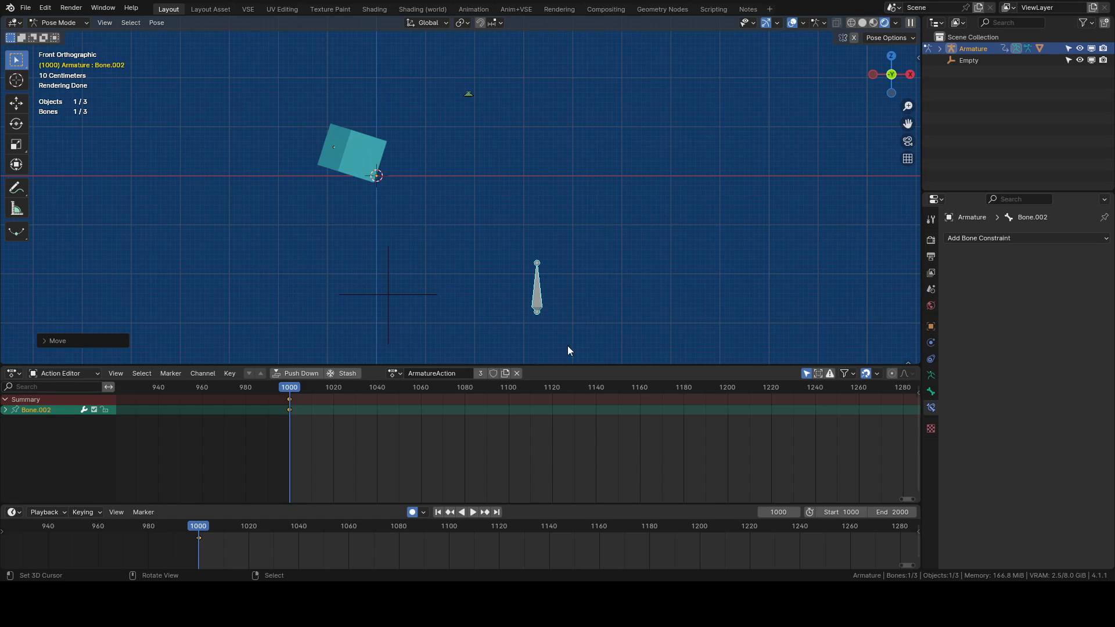